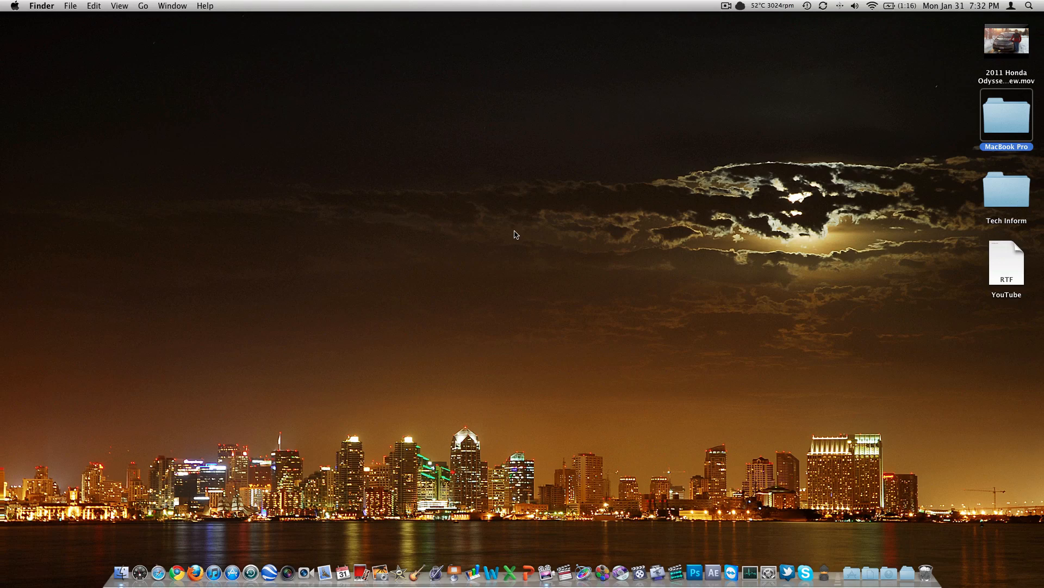
{"action": "mouse_move", "coordinate": [520, 539]}
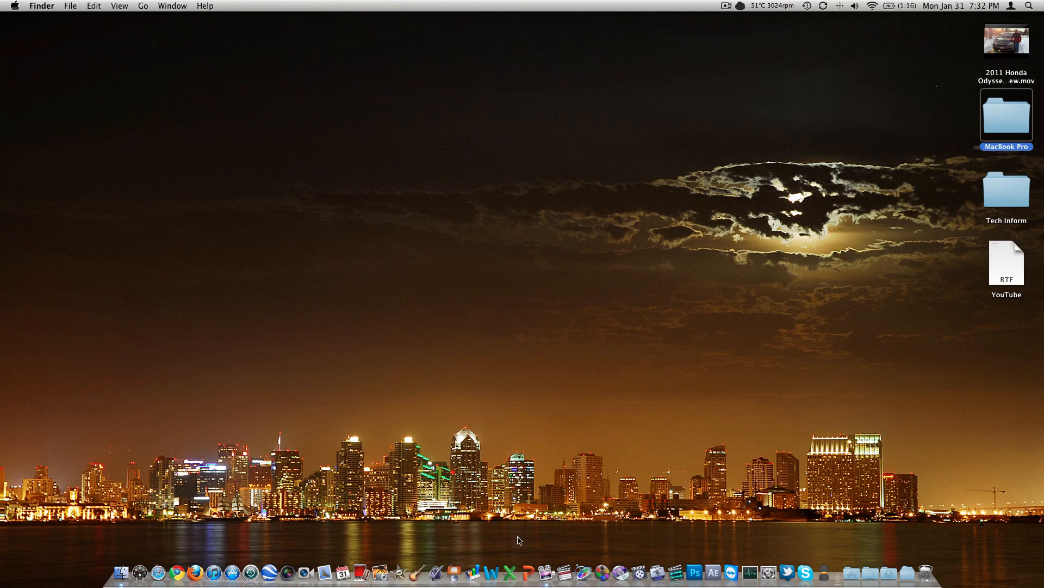
{"action": "mouse_move", "coordinate": [508, 573]}
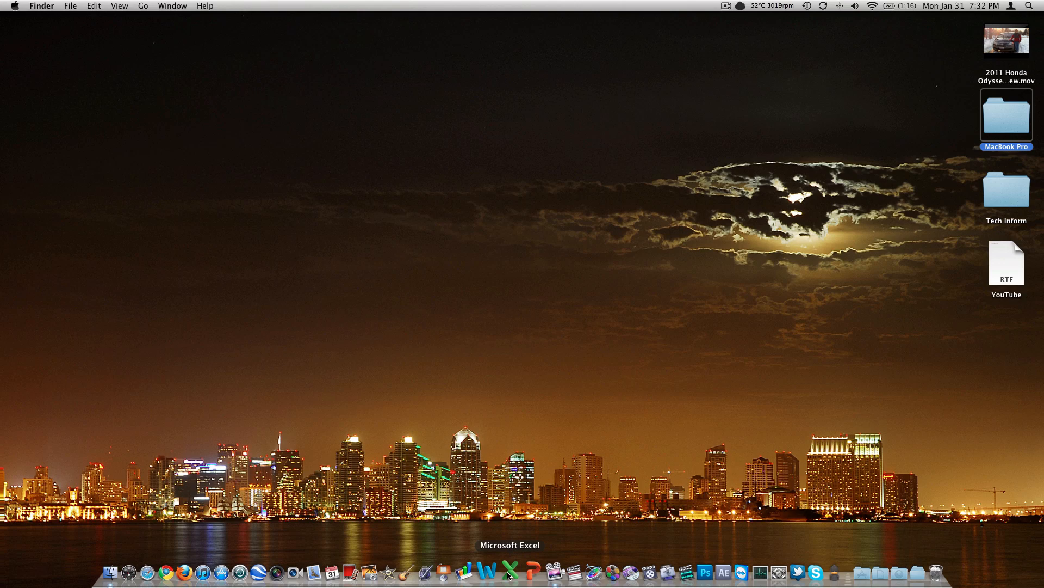
- Launch Excel from the Dock and browse down through the Workbook Gallery templates
{"action": "left_click", "coordinate": [510, 571]}
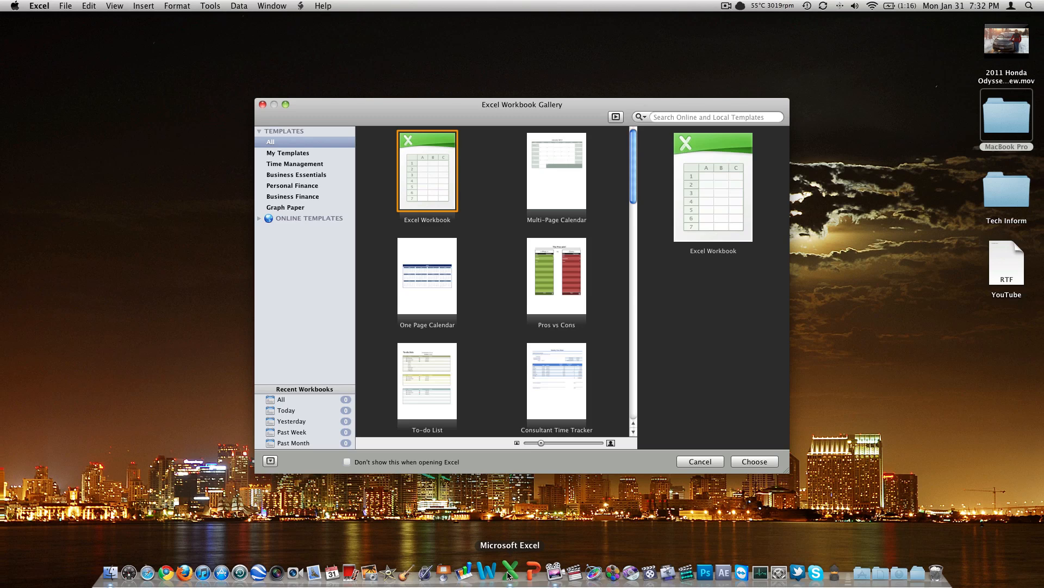
{"action": "mouse_move", "coordinate": [476, 571]}
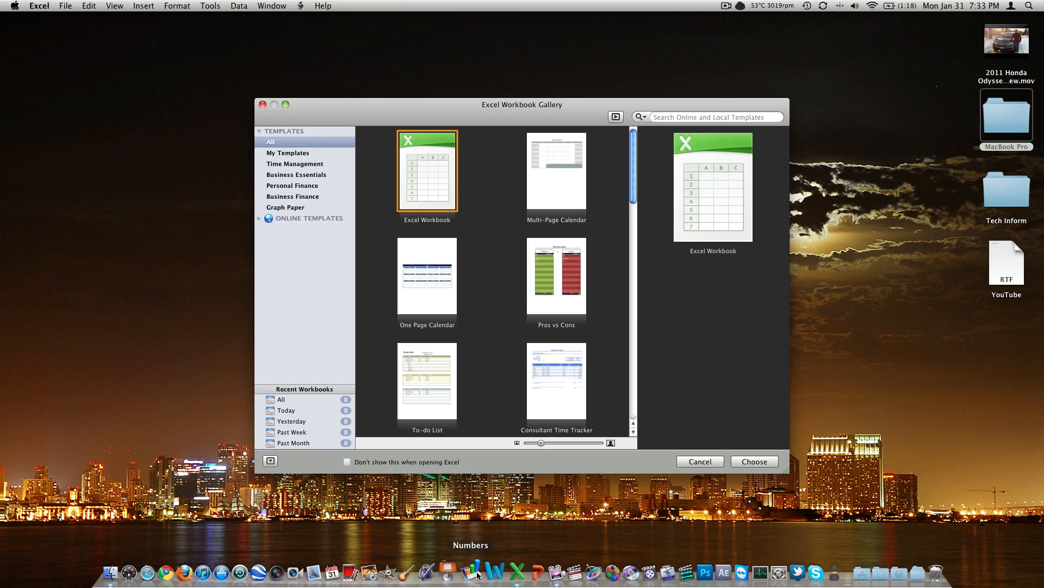
{"action": "scroll", "scroll_direction": "down", "scroll_amount": 3}
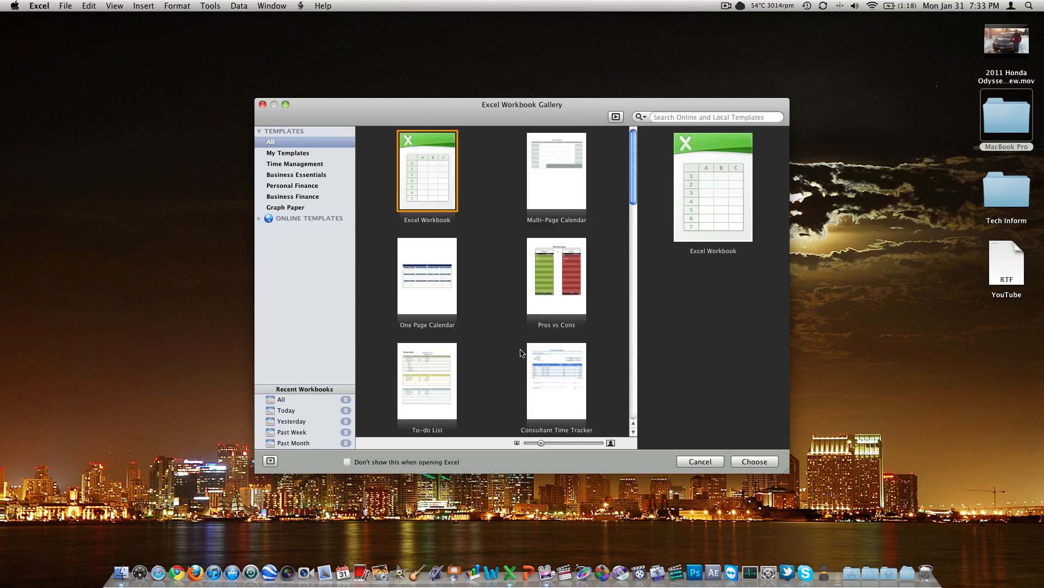
{"action": "mouse_move", "coordinate": [475, 294]}
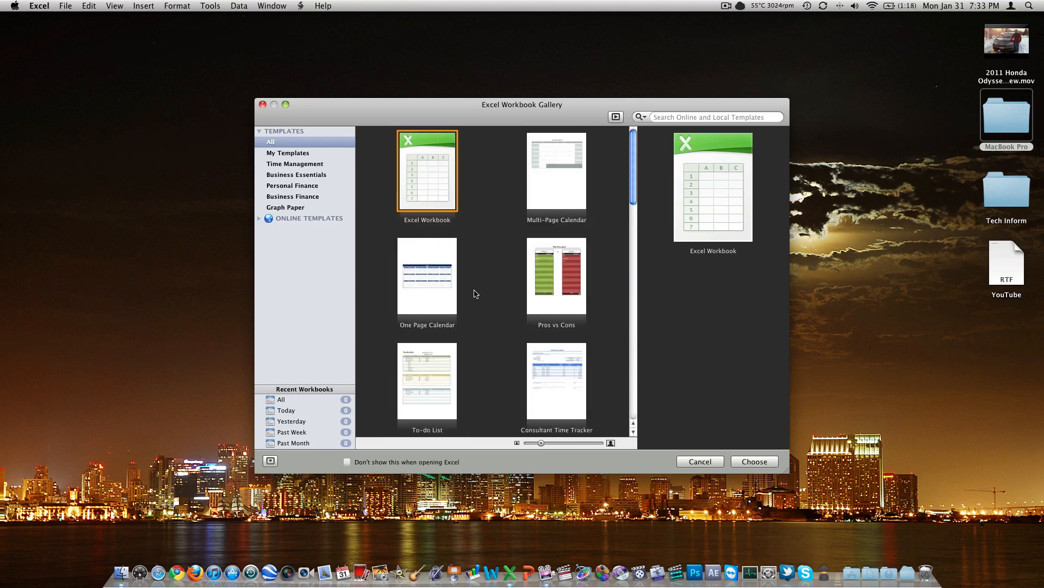
{"action": "mouse_move", "coordinate": [429, 185]}
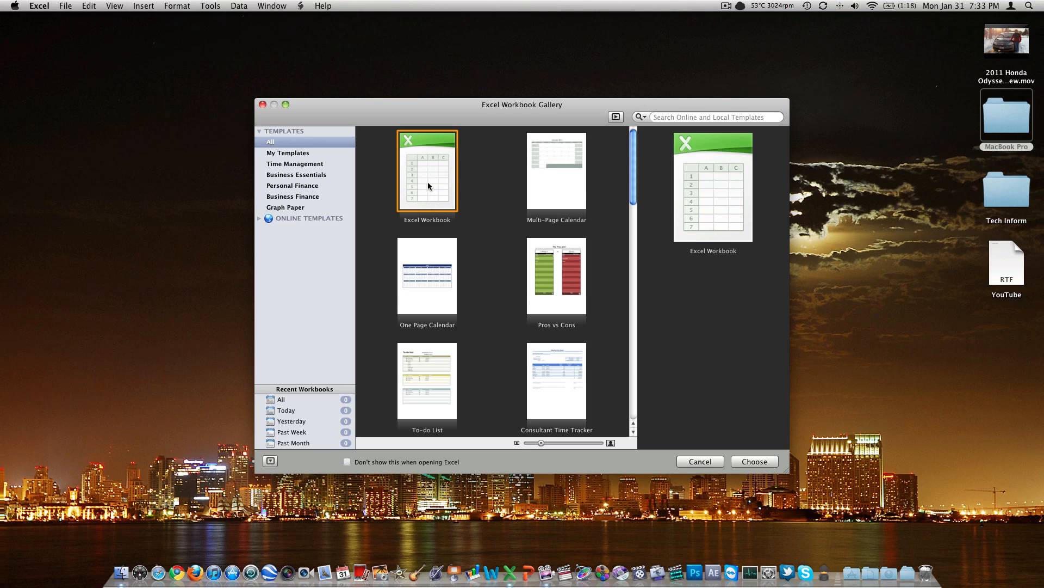
{"action": "mouse_move", "coordinate": [431, 189]}
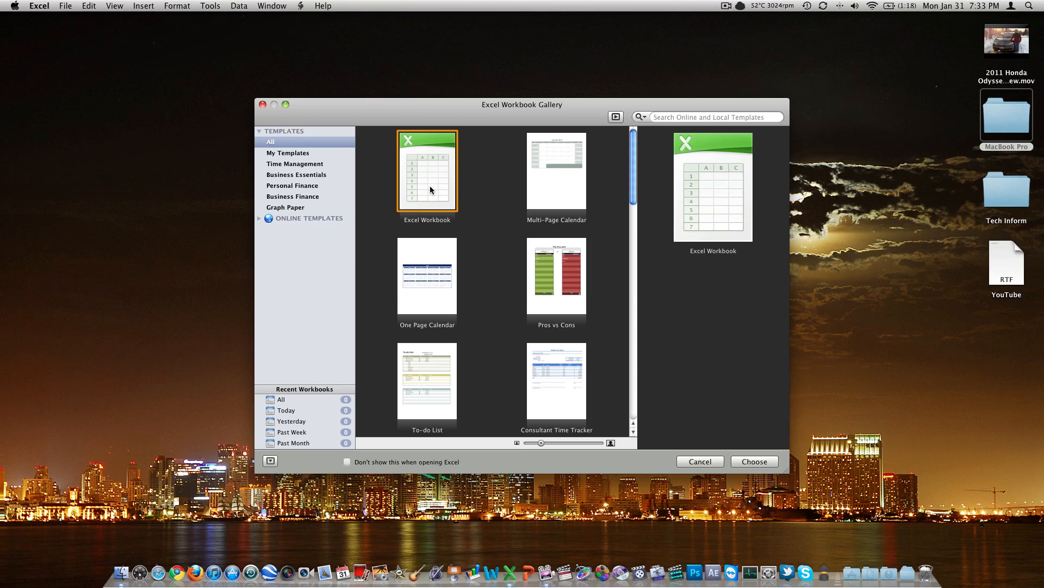
{"action": "scroll", "scroll_direction": "down", "scroll_amount": 3}
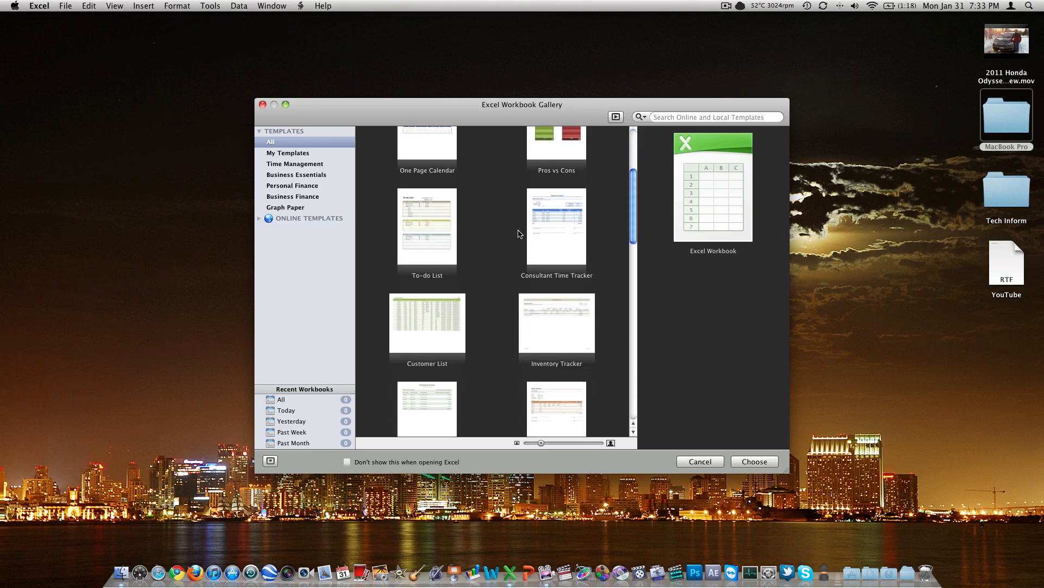
{"action": "scroll", "scroll_direction": "down", "scroll_amount": 3}
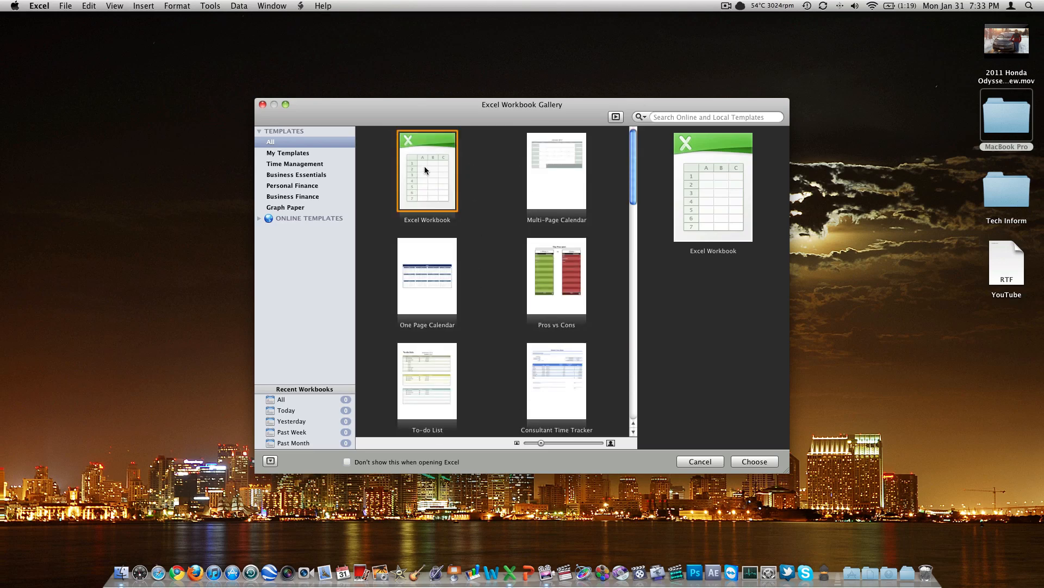
{"action": "mouse_move", "coordinate": [426, 220]}
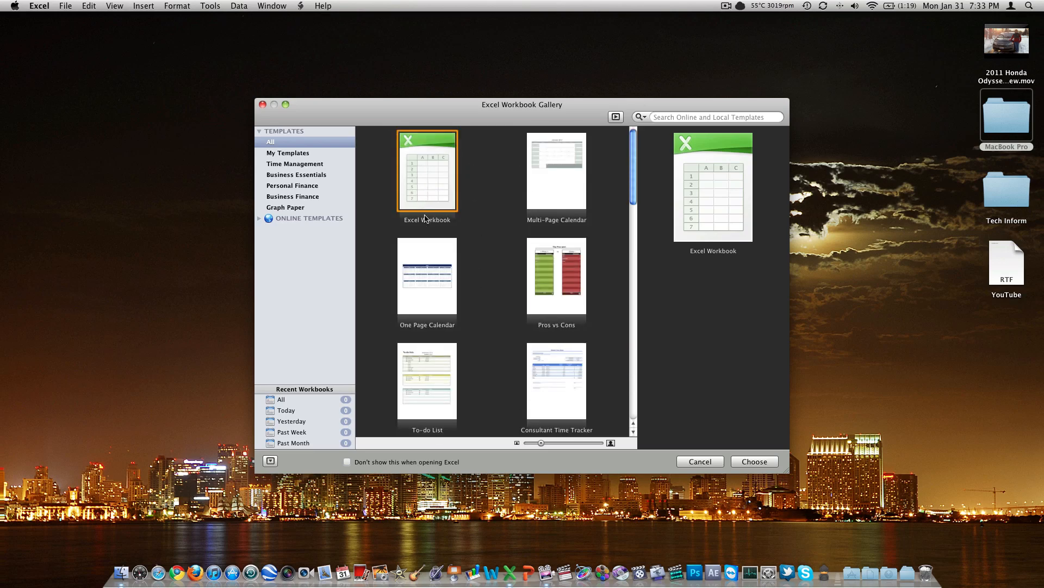
- Create the blank Workbook1 and show the Clear menu on the Home ribbon
{"action": "left_click", "coordinate": [753, 462]}
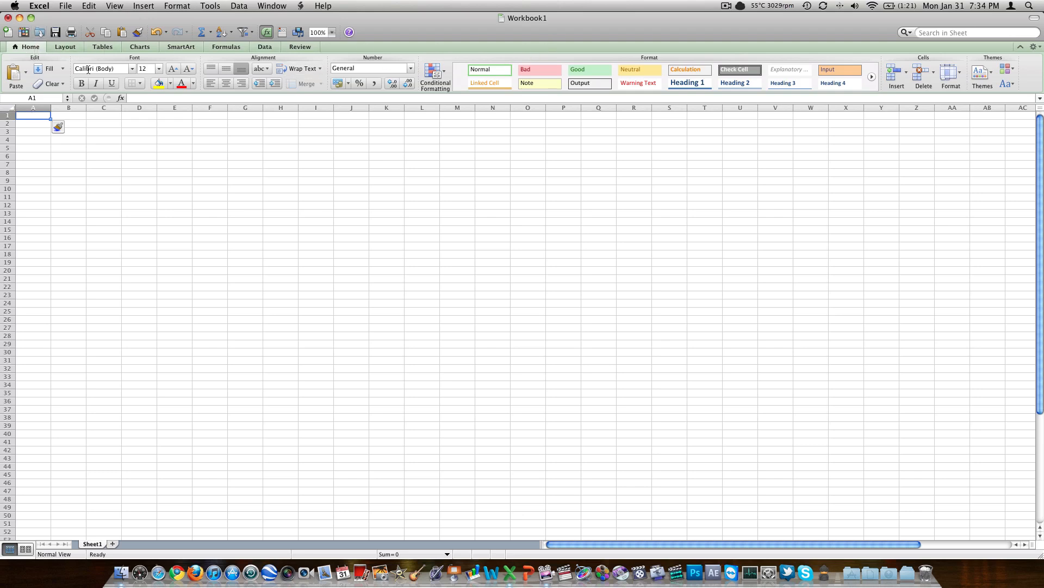
{"action": "mouse_move", "coordinate": [95, 83]}
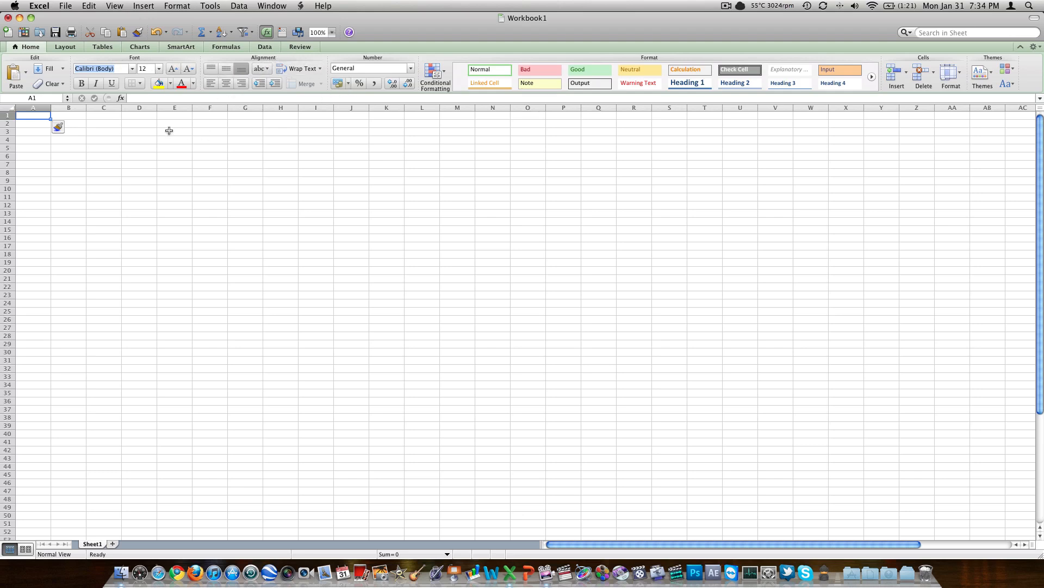
{"action": "mouse_move", "coordinate": [33, 117]}
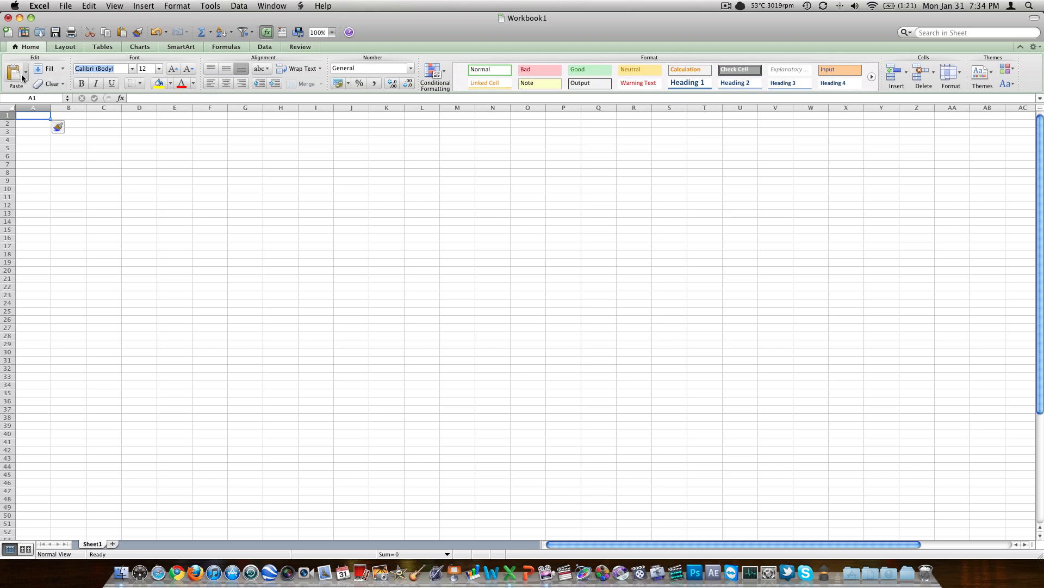
{"action": "left_click", "coordinate": [49, 68]}
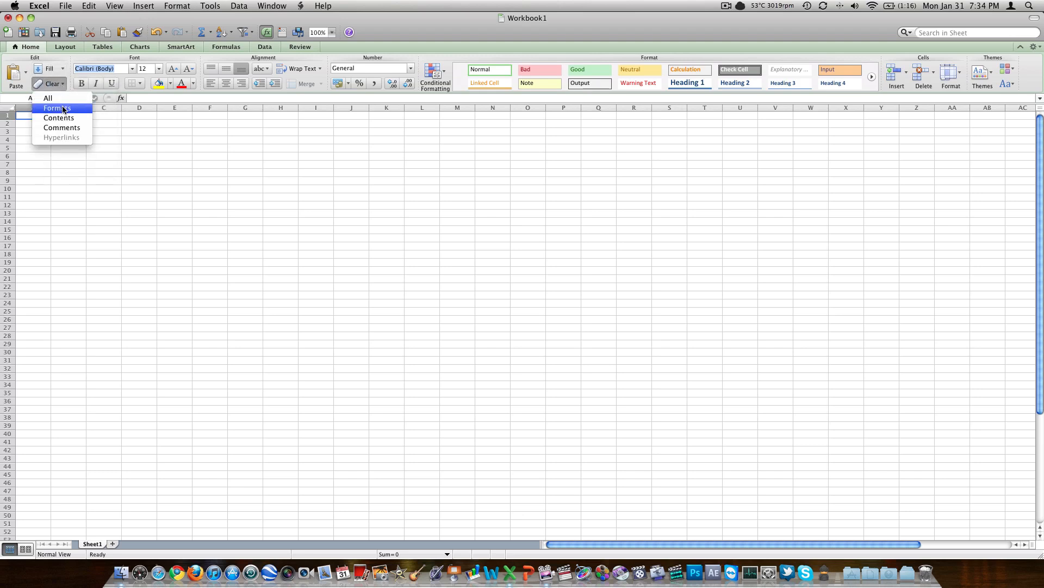
{"action": "mouse_move", "coordinate": [47, 98]}
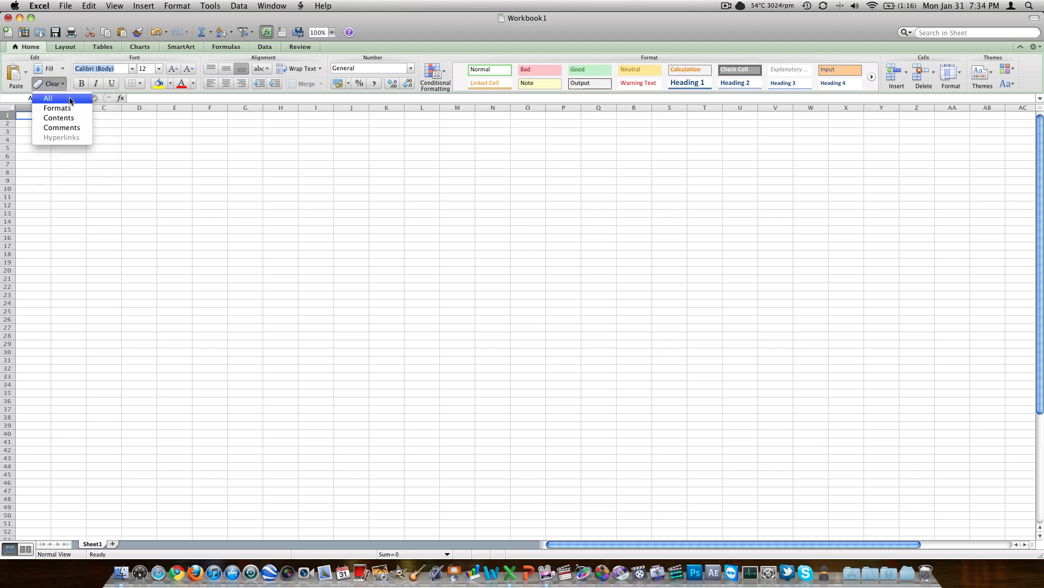
{"action": "mouse_move", "coordinate": [66, 99]}
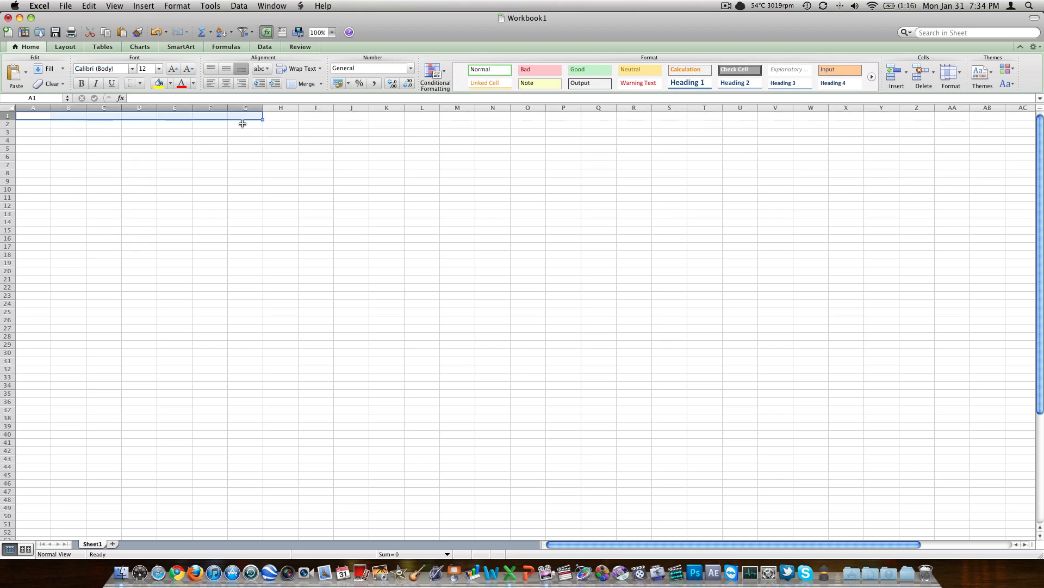
{"action": "left_click_drag", "start_coordinate": [244, 123], "coordinate": [443, 262]}
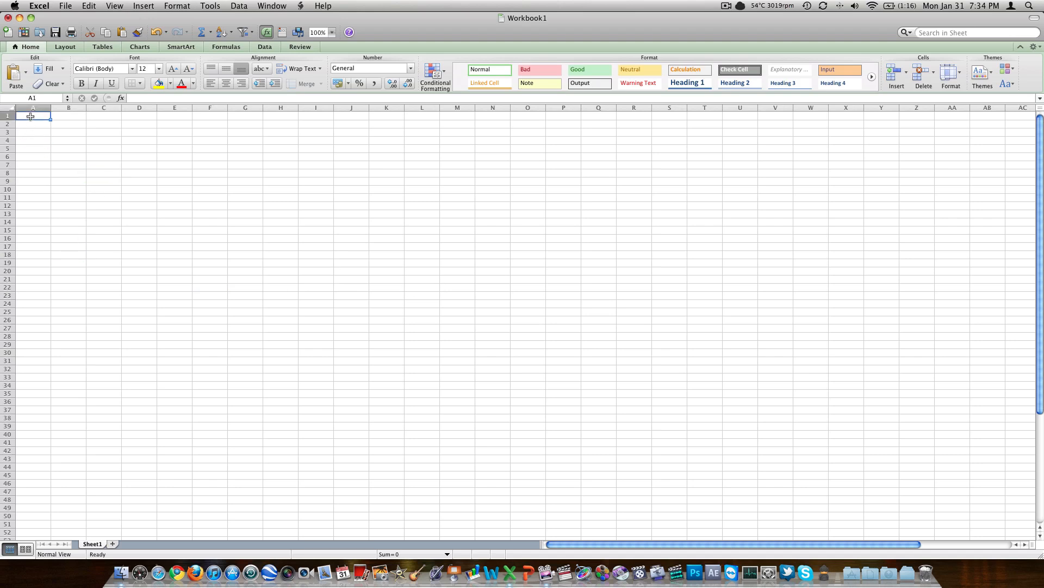
{"action": "left_click_drag", "start_coordinate": [31, 116], "coordinate": [140, 182]}
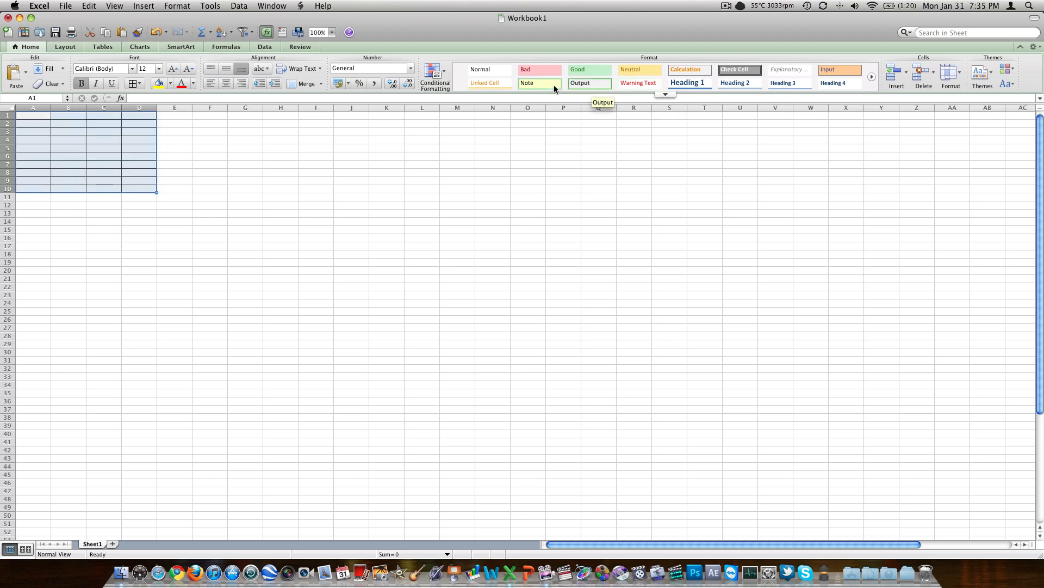
{"action": "left_click", "coordinate": [638, 70]}
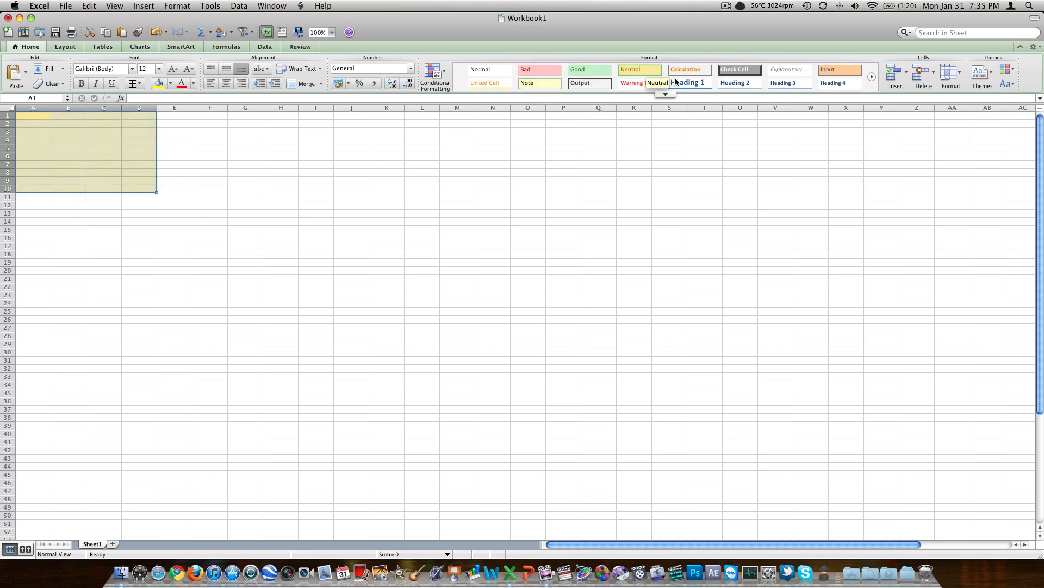
{"action": "left_click", "coordinate": [665, 94]}
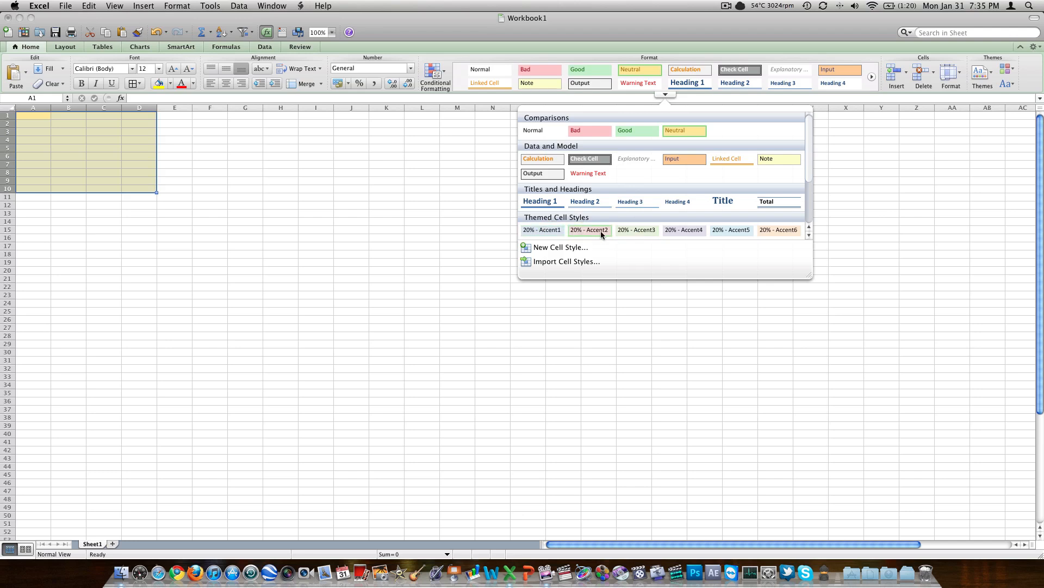
{"action": "left_click", "coordinate": [588, 229]}
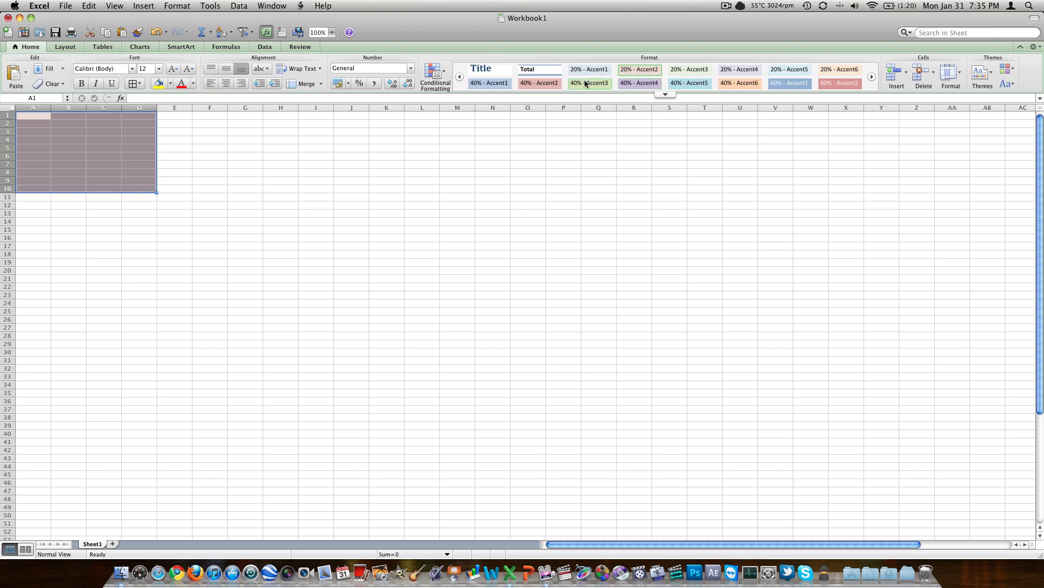
{"action": "left_click", "coordinate": [480, 68]}
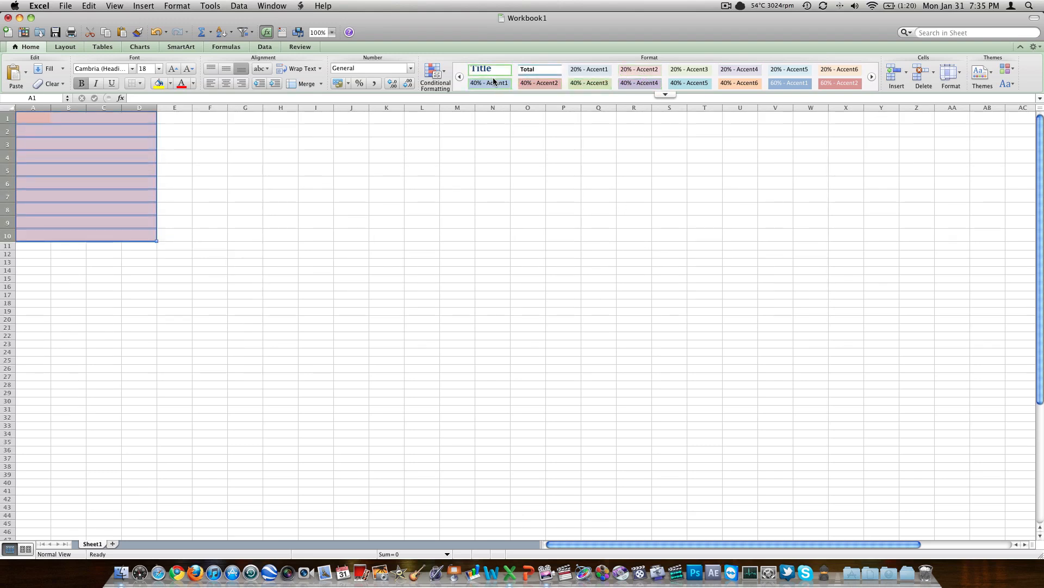
{"action": "left_click", "coordinate": [459, 76]}
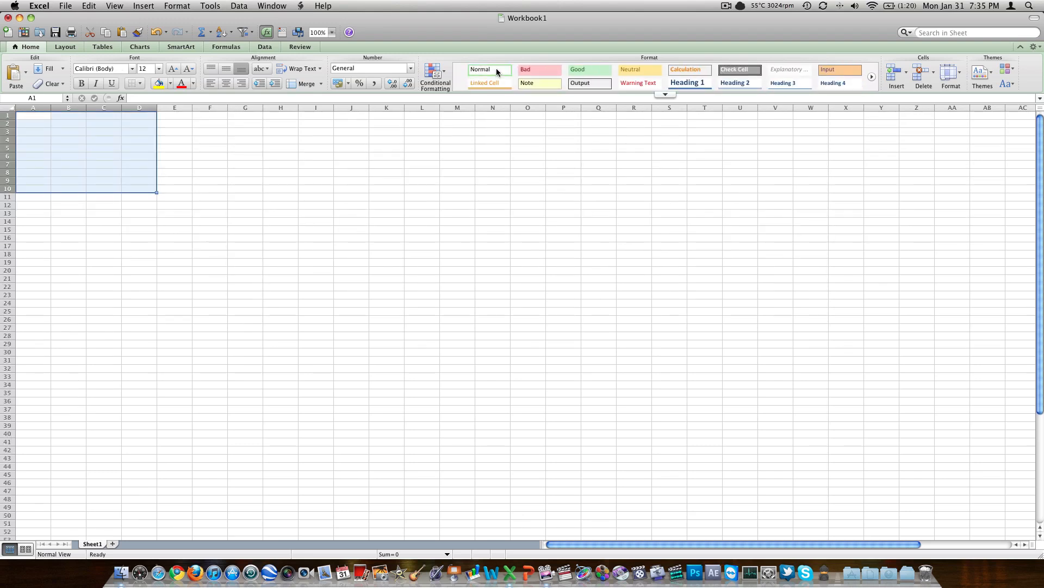
{"action": "mouse_move", "coordinate": [488, 70]}
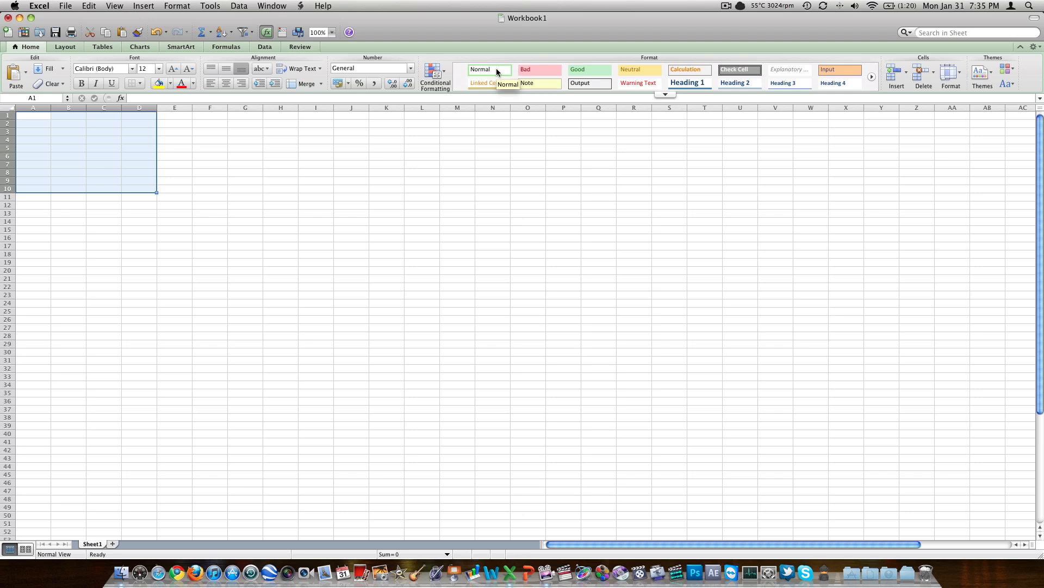
{"action": "left_click", "coordinate": [588, 70]}
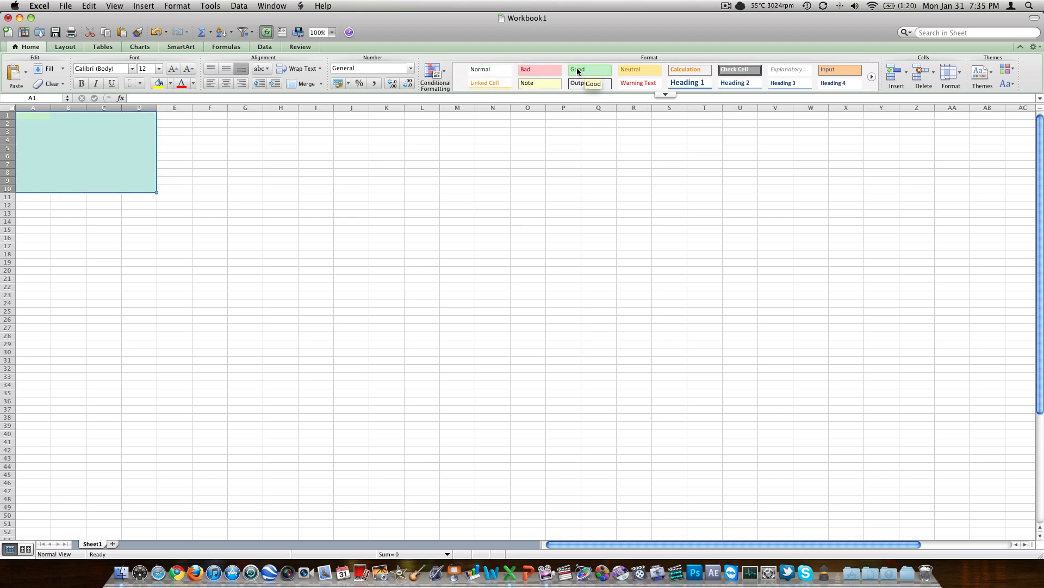
{"action": "left_click", "coordinate": [480, 70]}
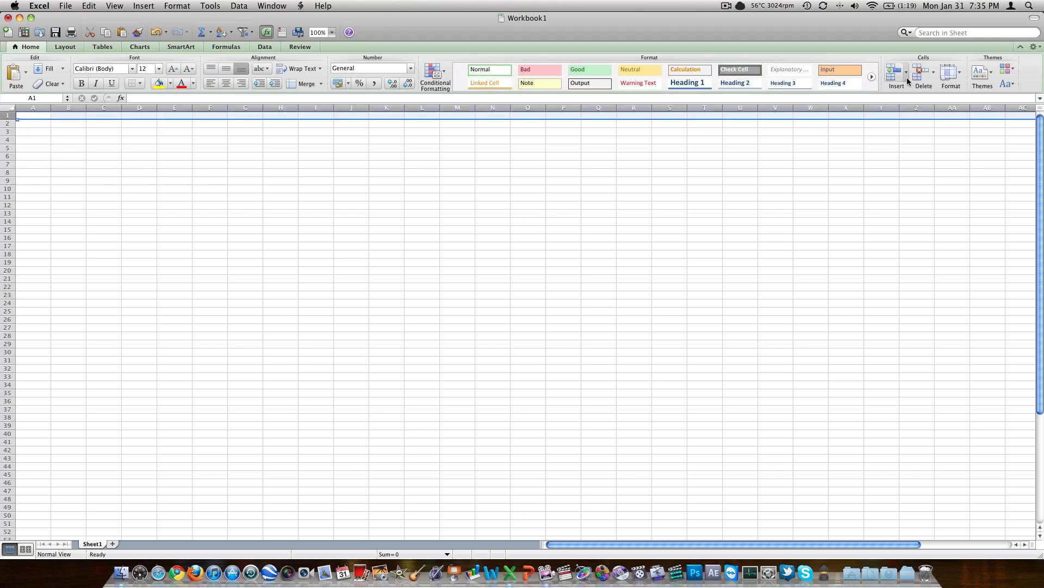
{"action": "left_click", "coordinate": [904, 73]}
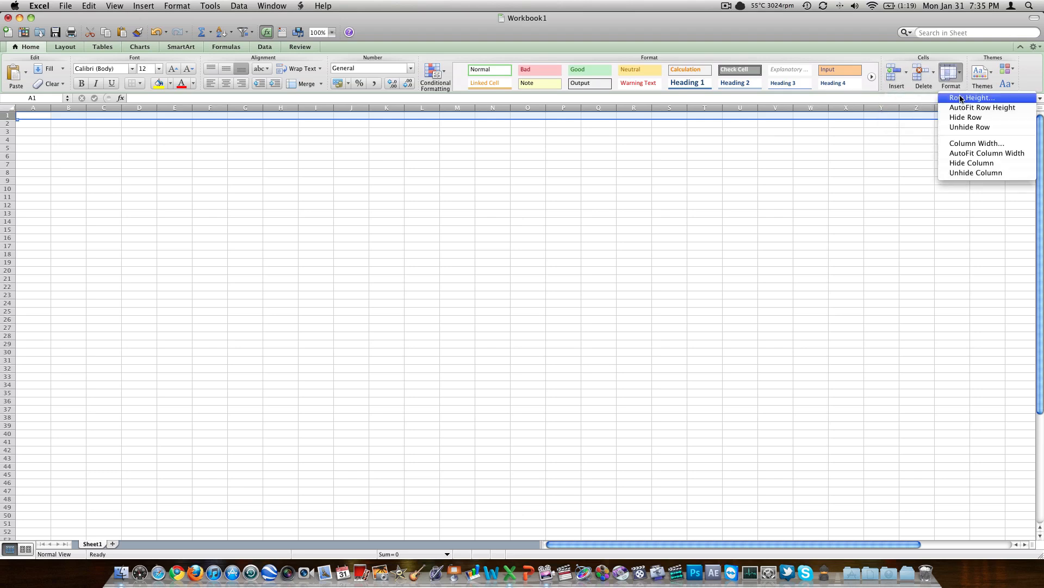
{"action": "mouse_move", "coordinate": [976, 143]}
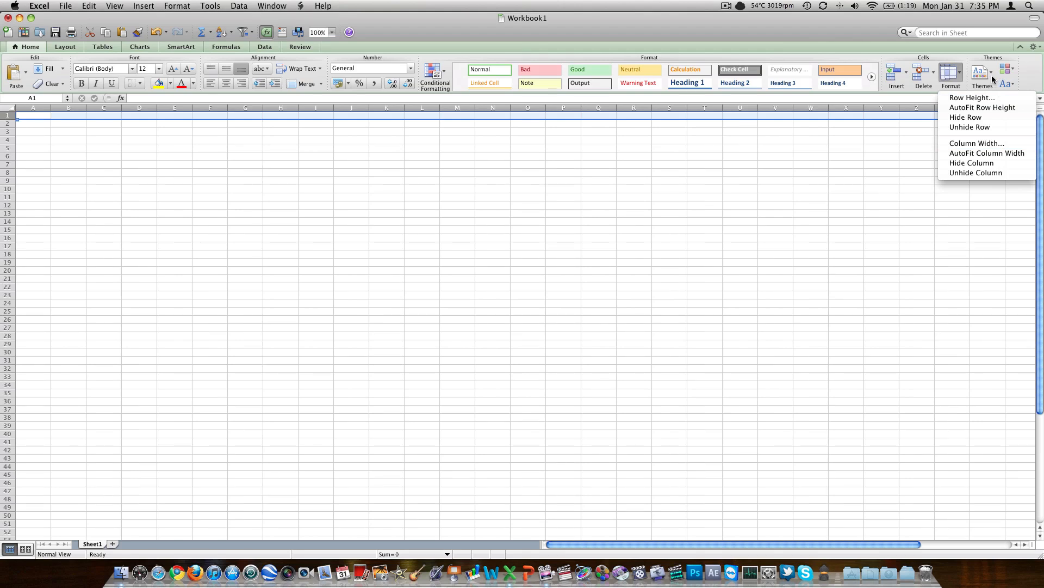
{"action": "left_click", "coordinate": [981, 75]}
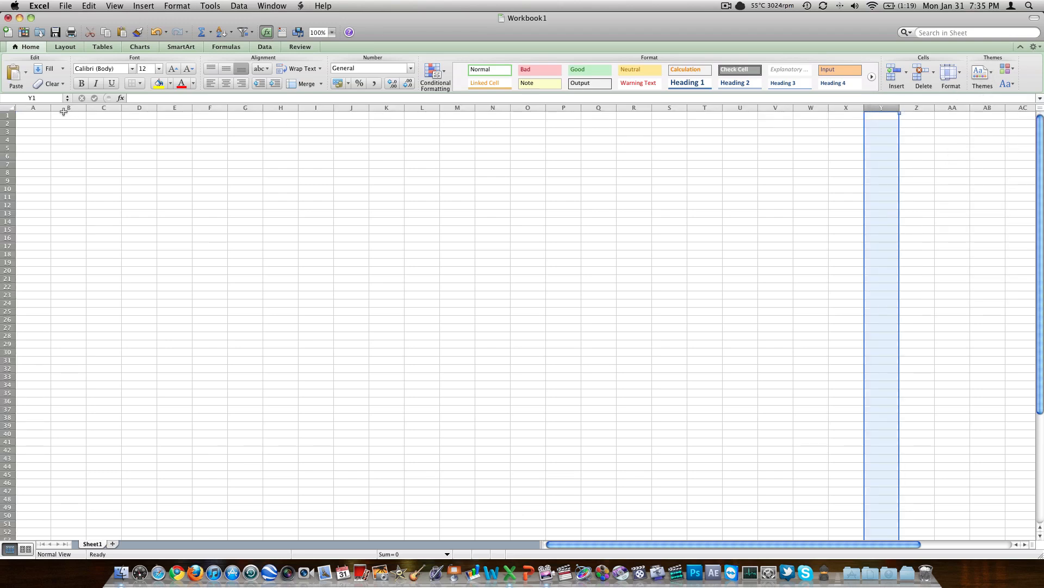
{"action": "left_click", "coordinate": [1007, 70]}
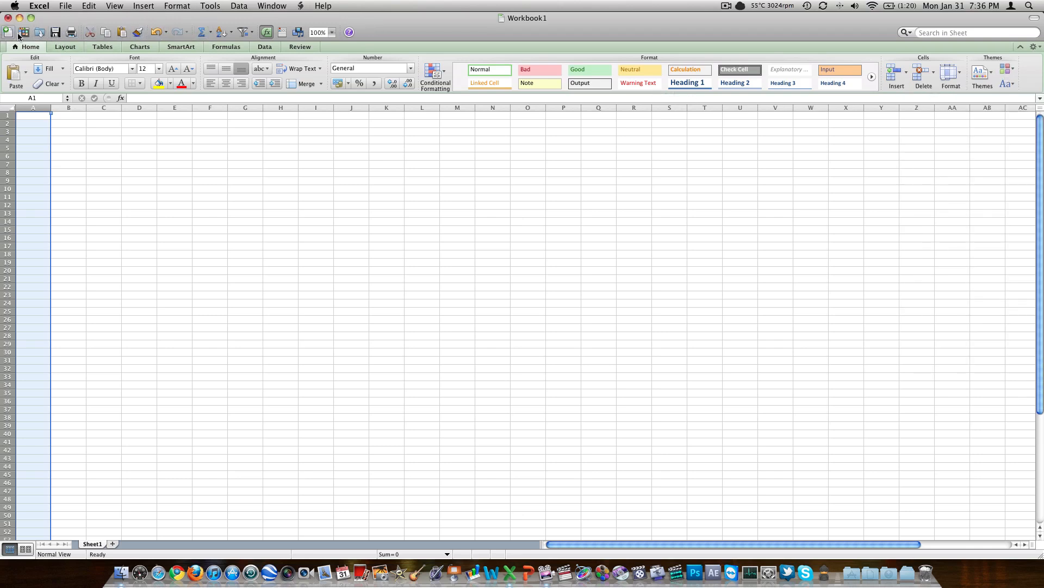
{"action": "mouse_move", "coordinate": [22, 32]}
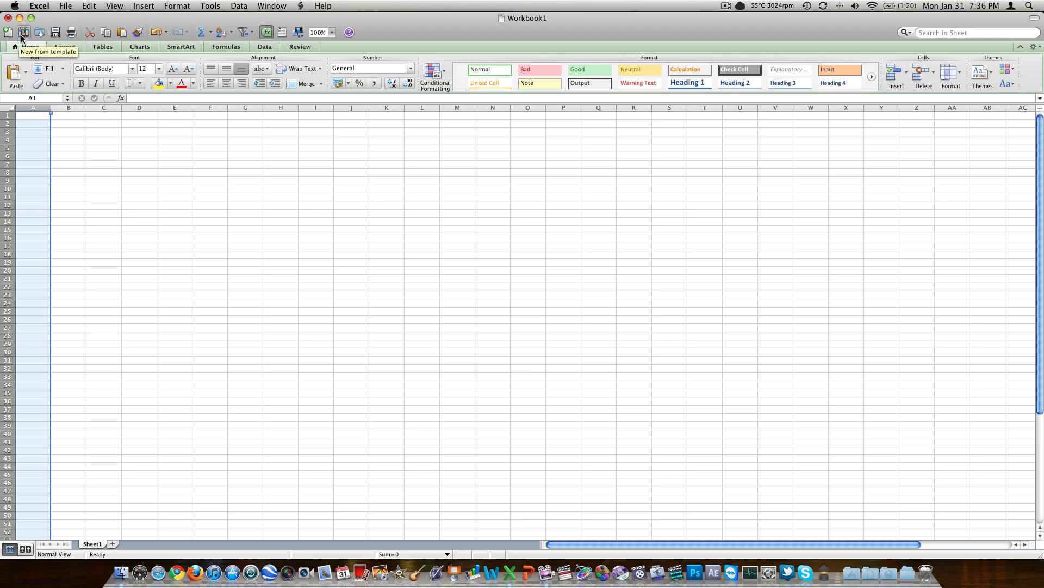
{"action": "mouse_move", "coordinate": [39, 32]}
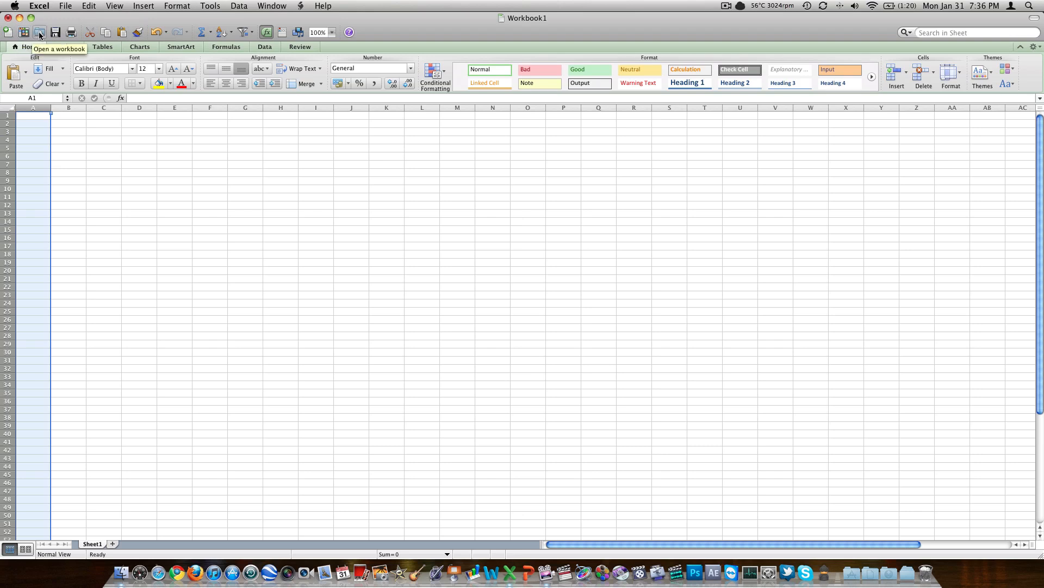
{"action": "mouse_move", "coordinate": [71, 32]}
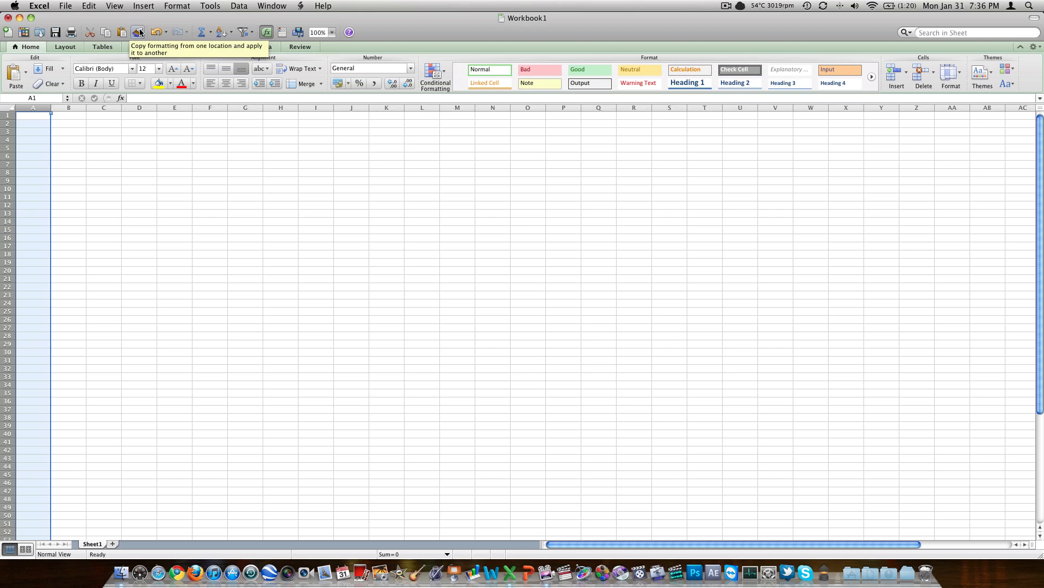
{"action": "mouse_move", "coordinate": [149, 31]}
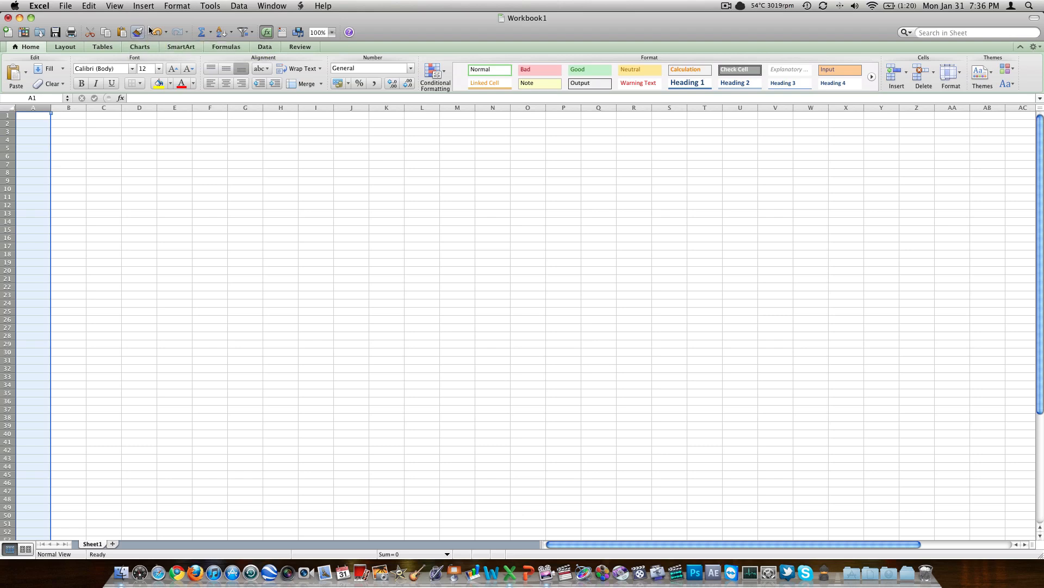
{"action": "mouse_move", "coordinate": [155, 32]}
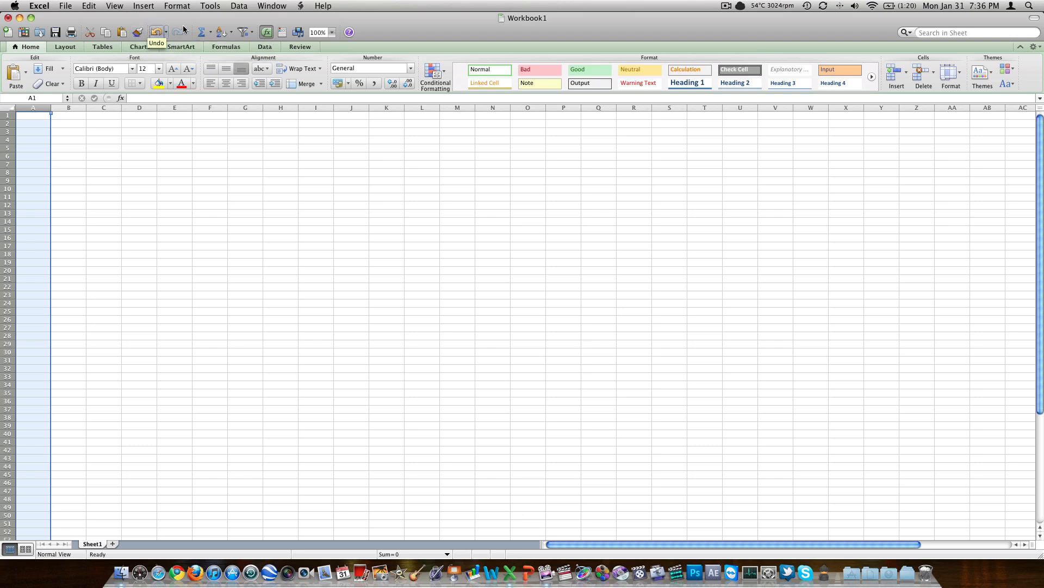
{"action": "mouse_move", "coordinate": [185, 31]}
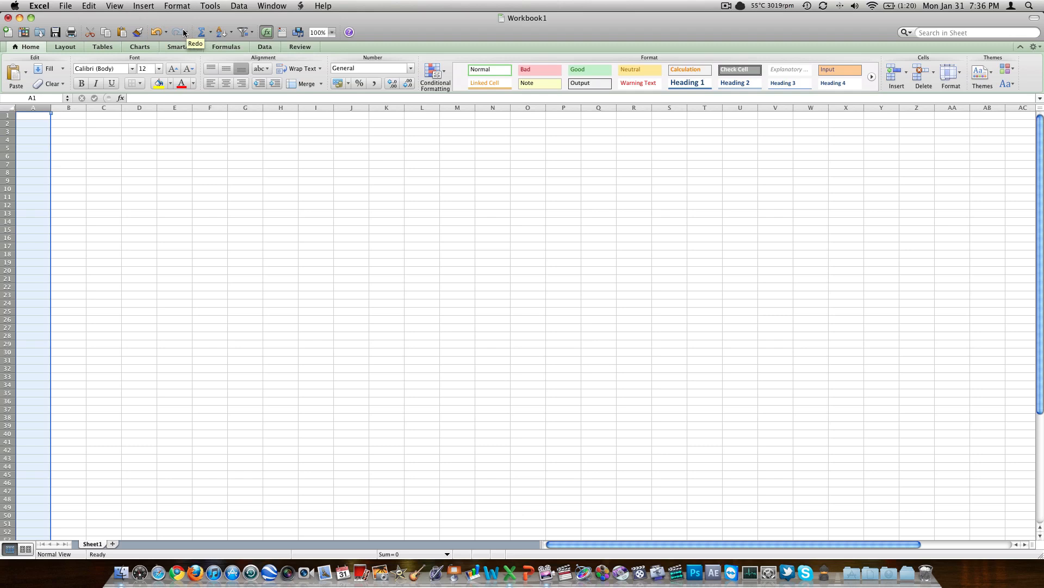
{"action": "left_click_drag", "start_coordinate": [158, 154], "coordinate": [298, 216]}
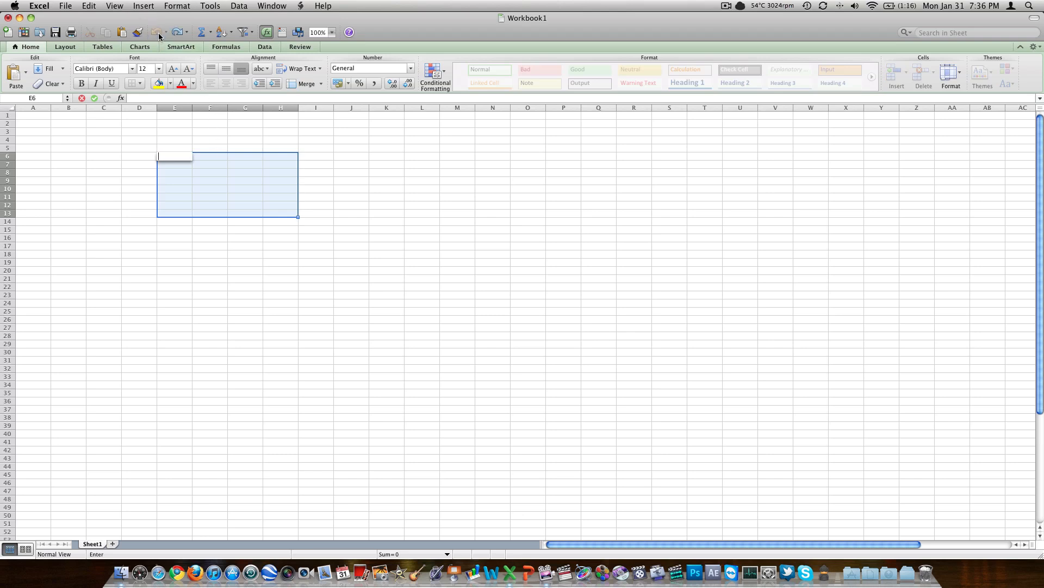
{"action": "mouse_move", "coordinate": [202, 32]}
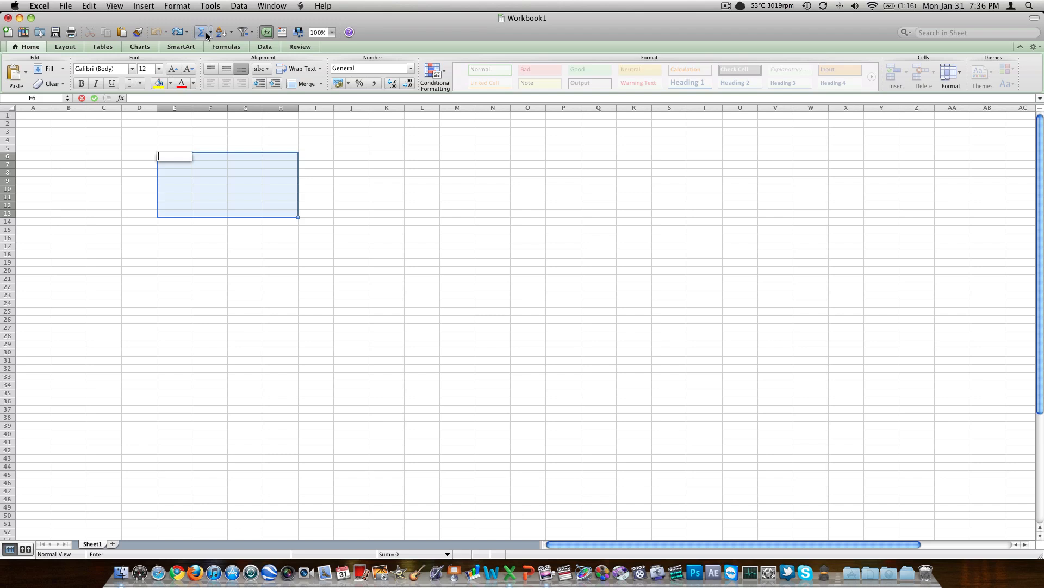
{"action": "left_click", "coordinate": [202, 31]}
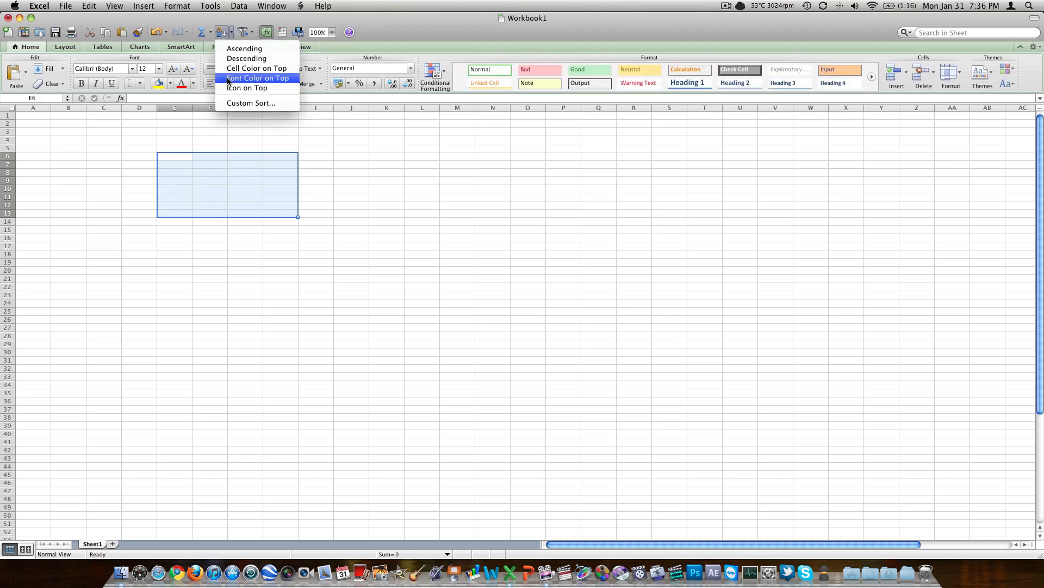
{"action": "mouse_move", "coordinate": [251, 104]}
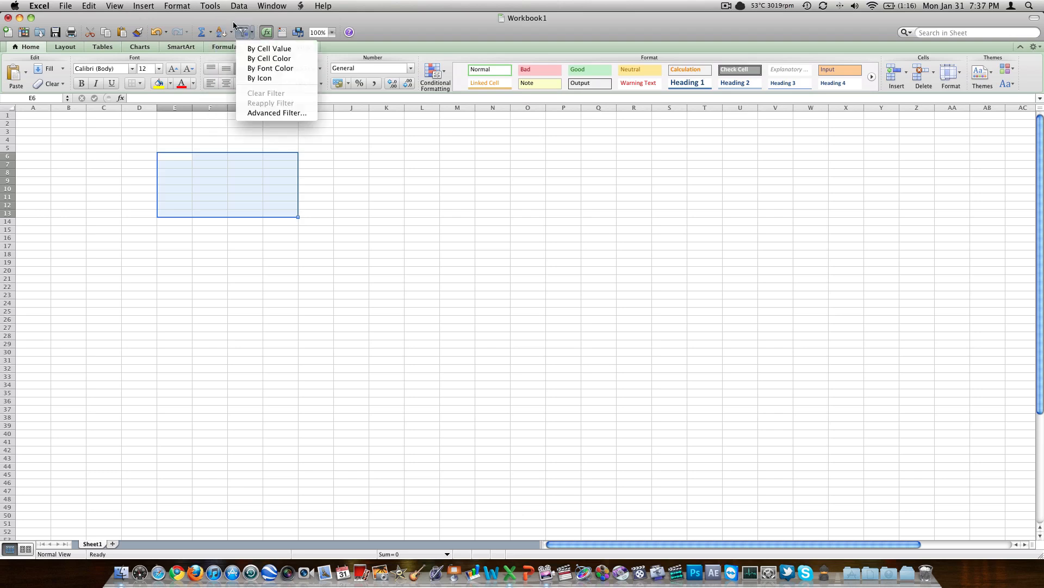
{"action": "left_click", "coordinate": [243, 32]}
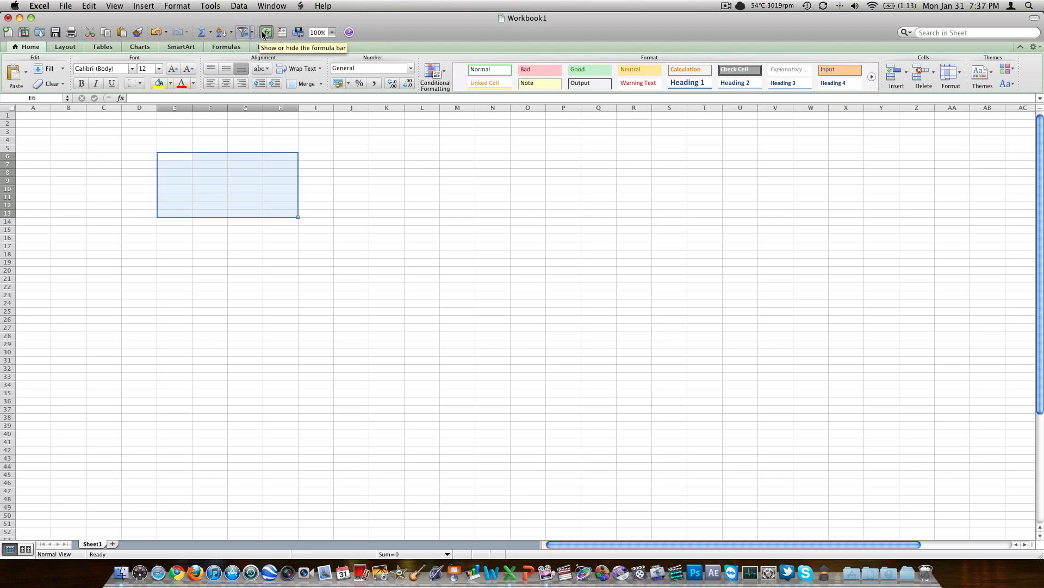
{"action": "left_click", "coordinate": [266, 31]}
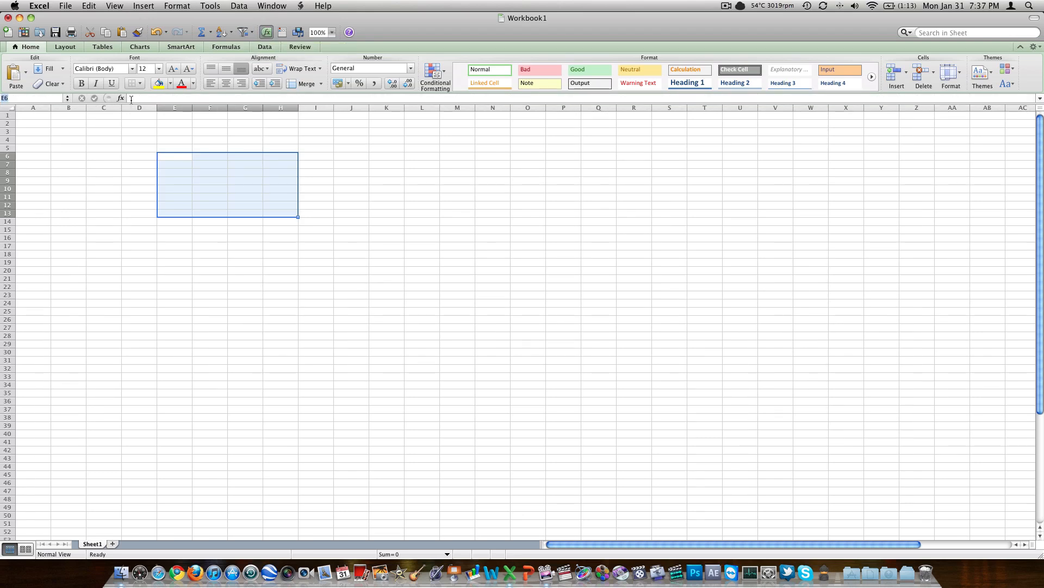
{"action": "key", "text": "Return"}
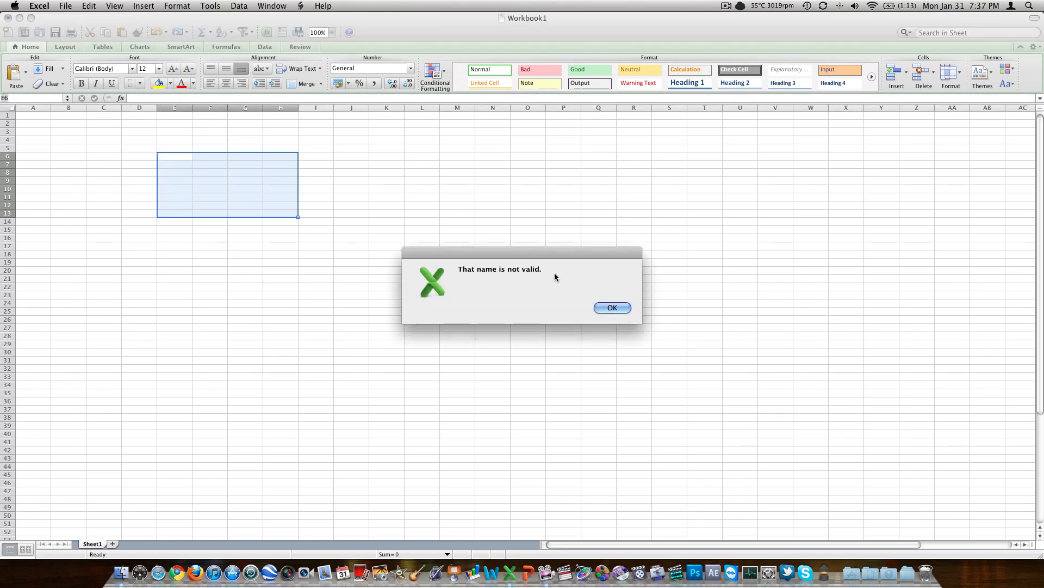
{"action": "left_click", "coordinate": [610, 307]}
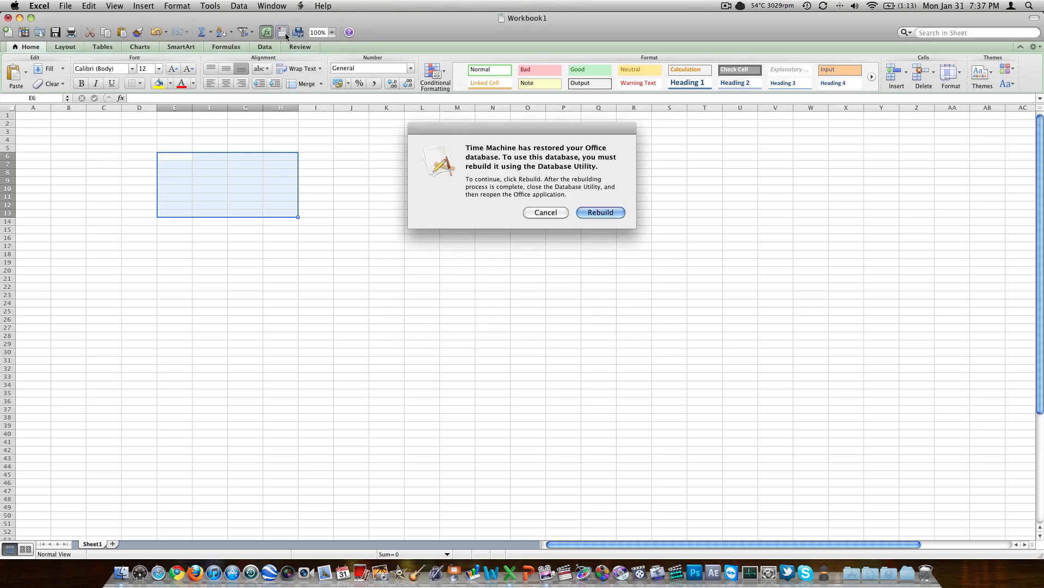
{"action": "left_click", "coordinate": [598, 212]}
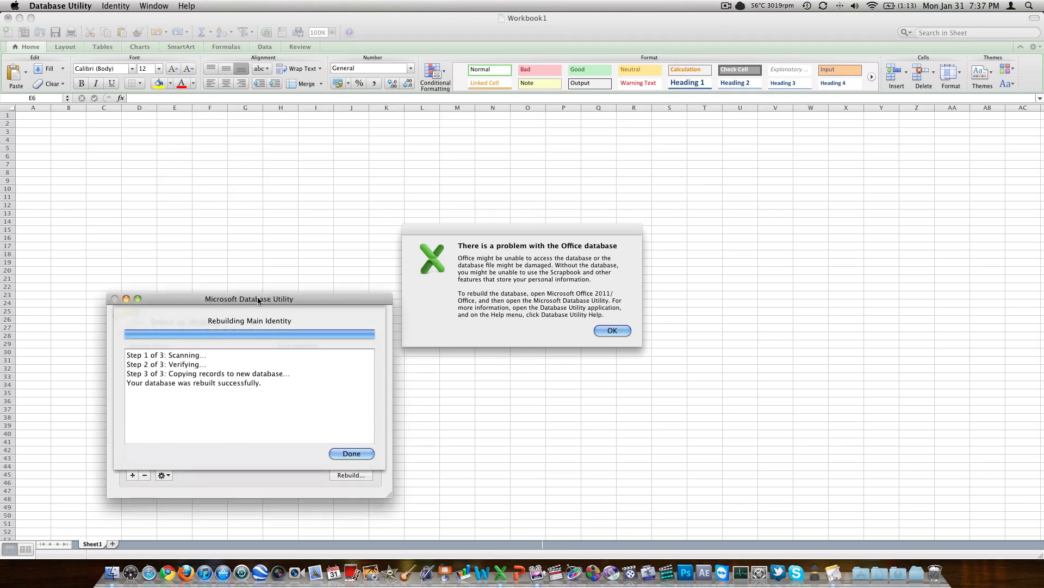
{"action": "left_click", "coordinate": [352, 452]}
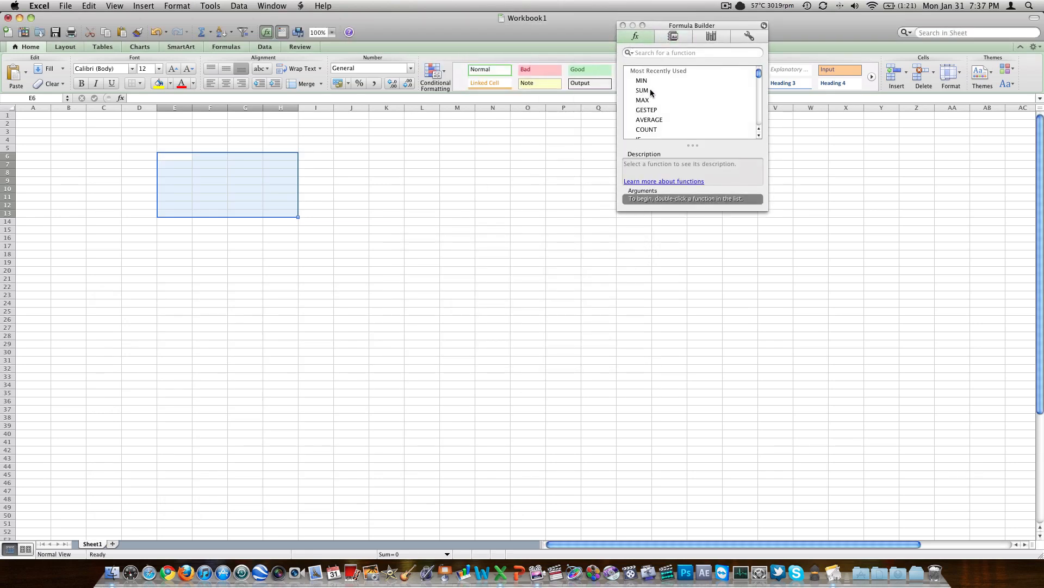
{"action": "scroll", "scroll_direction": "down", "scroll_amount": 3}
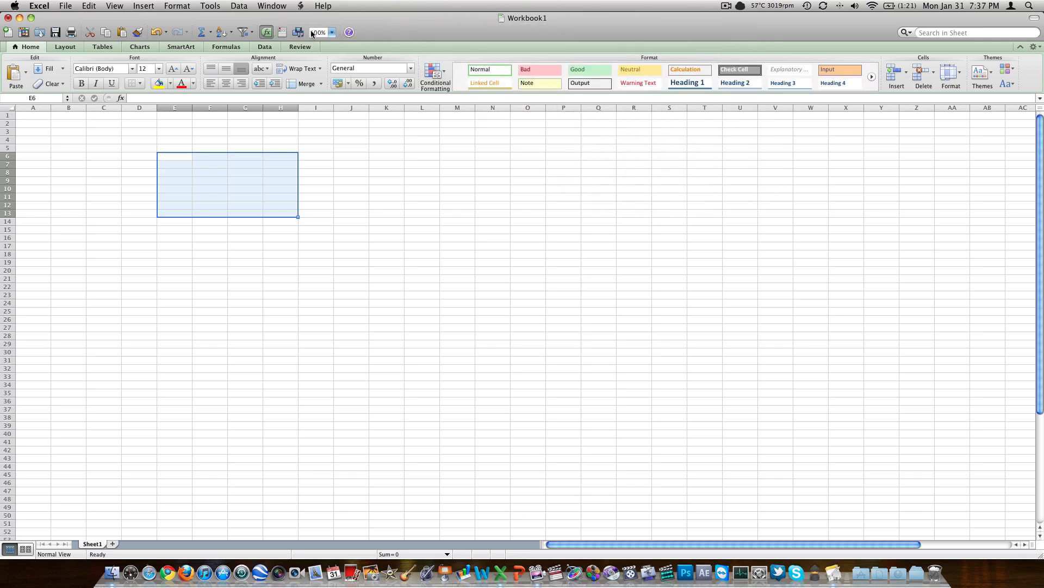
{"action": "left_click", "coordinate": [298, 31]}
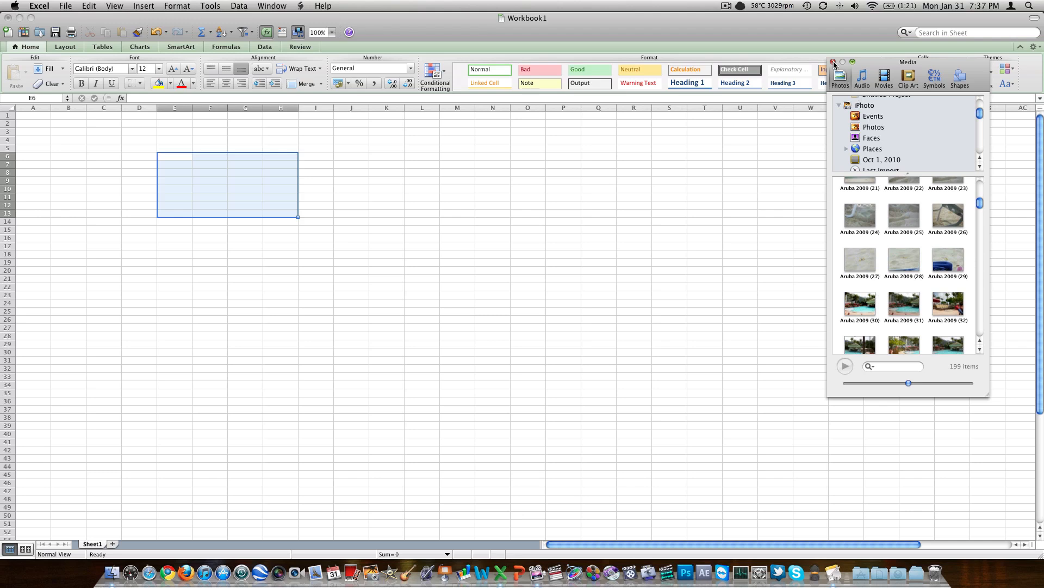
{"action": "left_click", "coordinate": [833, 61]}
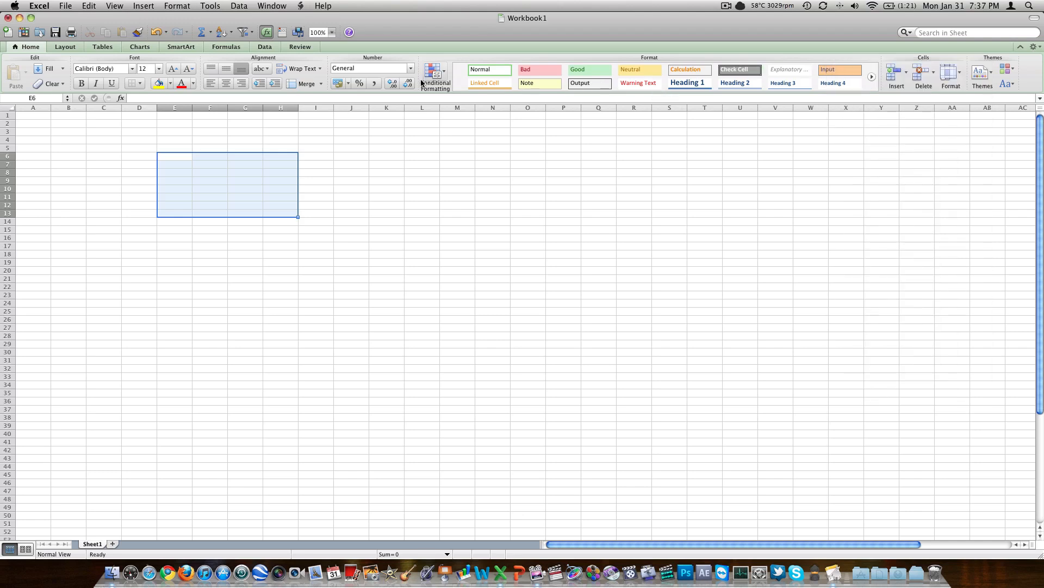
{"action": "mouse_move", "coordinate": [408, 83]}
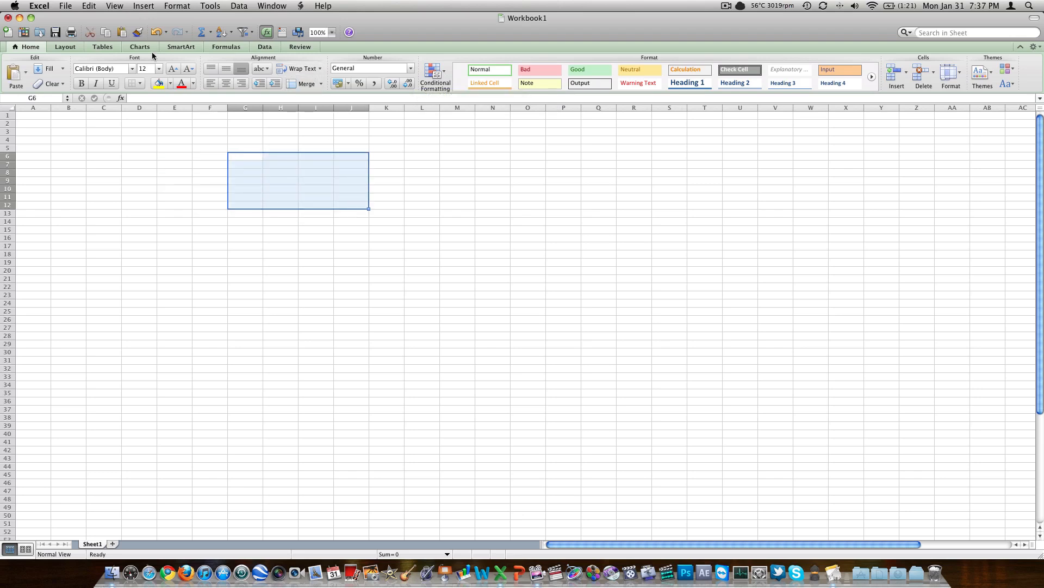
{"action": "left_click", "coordinate": [332, 31]}
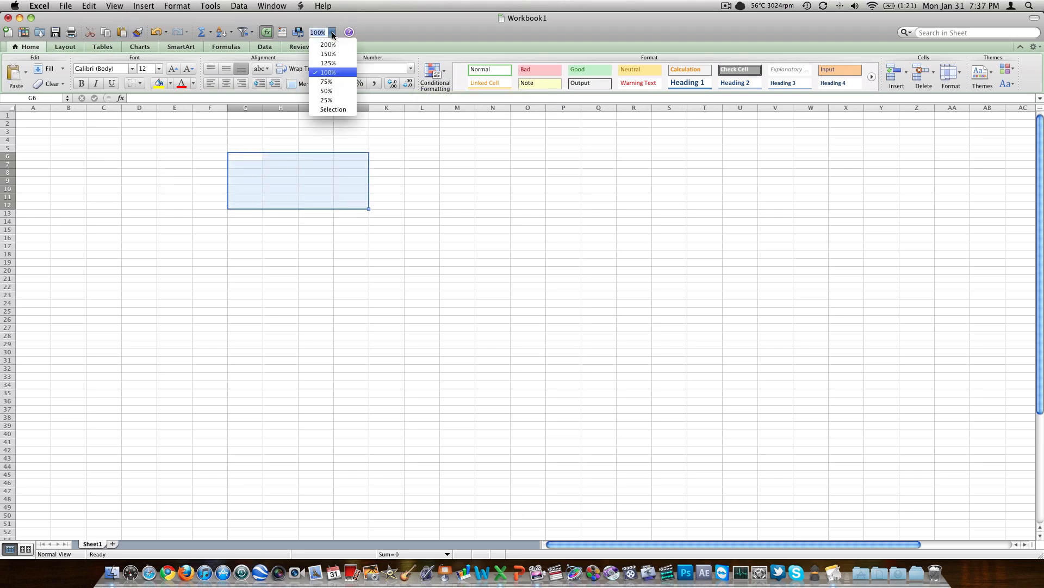
{"action": "left_click", "coordinate": [327, 45]}
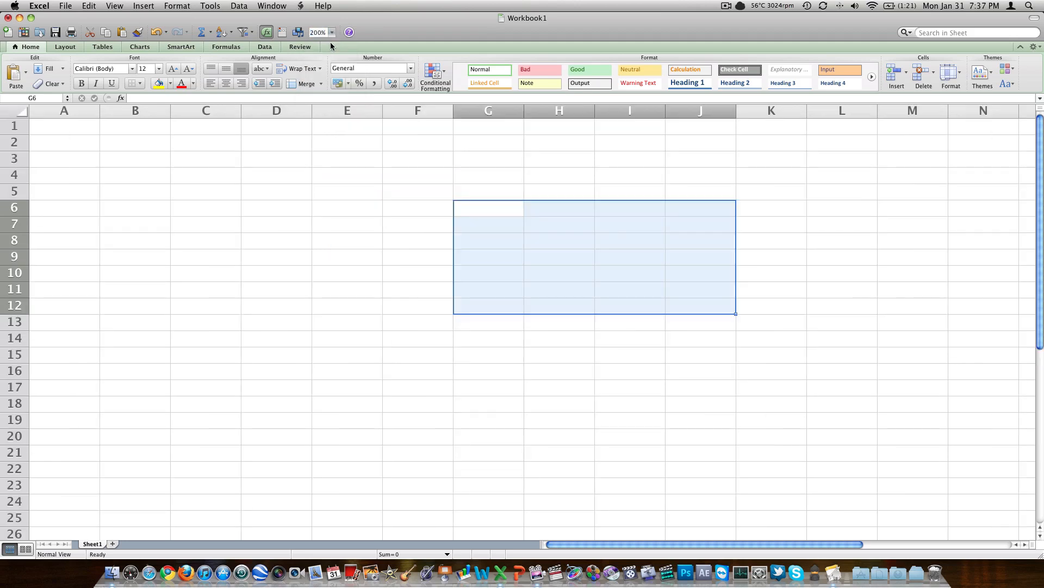
{"action": "left_click", "coordinate": [332, 32]}
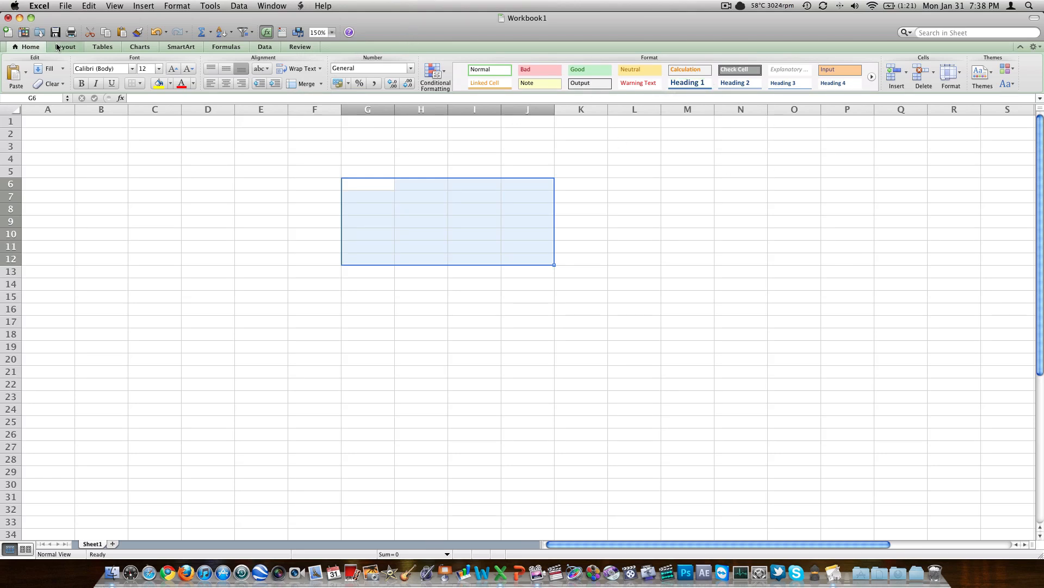
- Visit the Layout ribbon, try Page Layout view, then return to Normal view with page breaks marked
{"action": "left_click", "coordinate": [64, 47]}
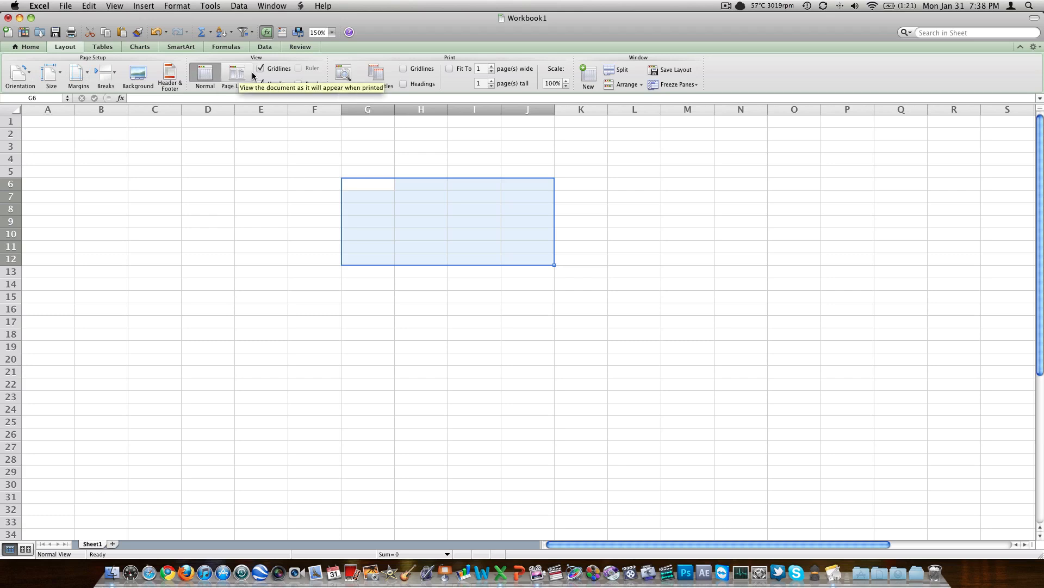
{"action": "left_click", "coordinate": [235, 72]}
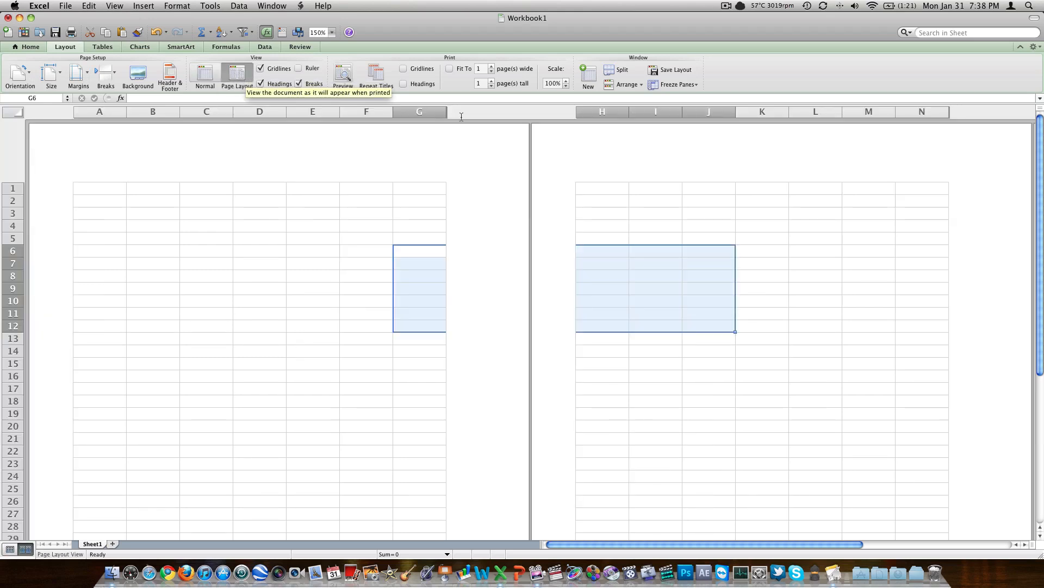
{"action": "mouse_move", "coordinate": [204, 75]}
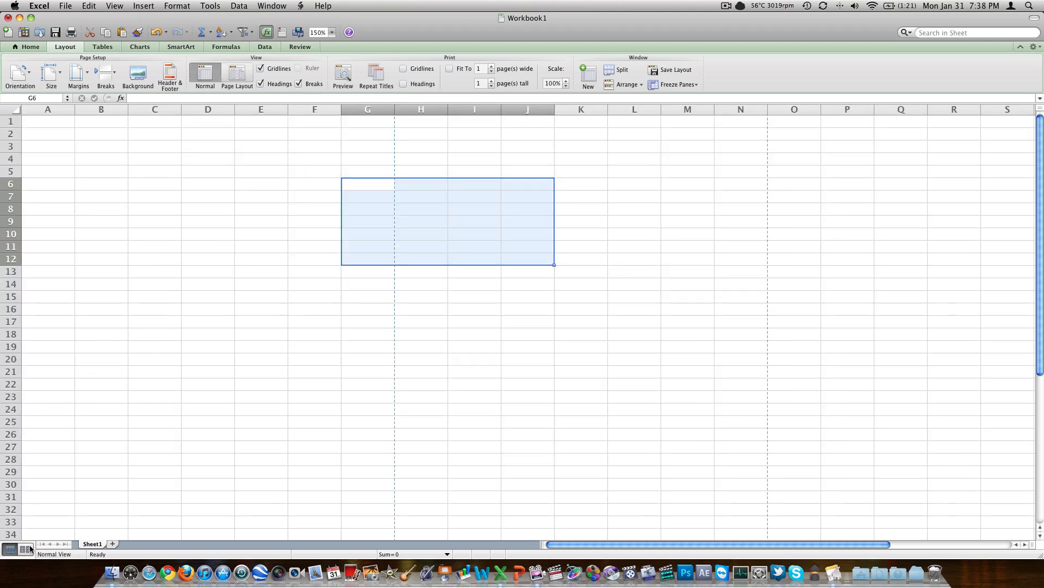
{"action": "left_click", "coordinate": [19, 548]}
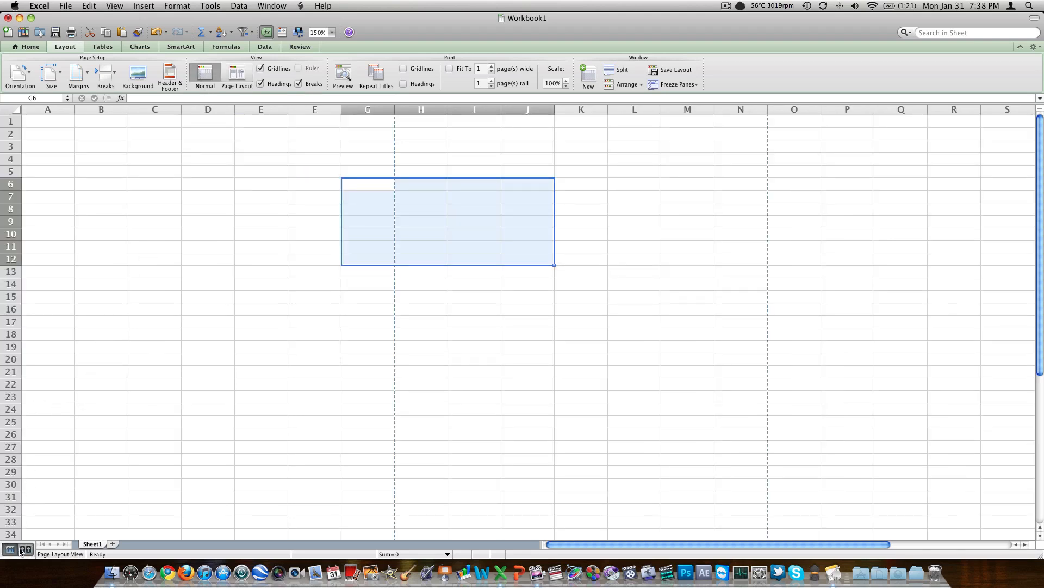
{"action": "left_click", "coordinate": [10, 548]}
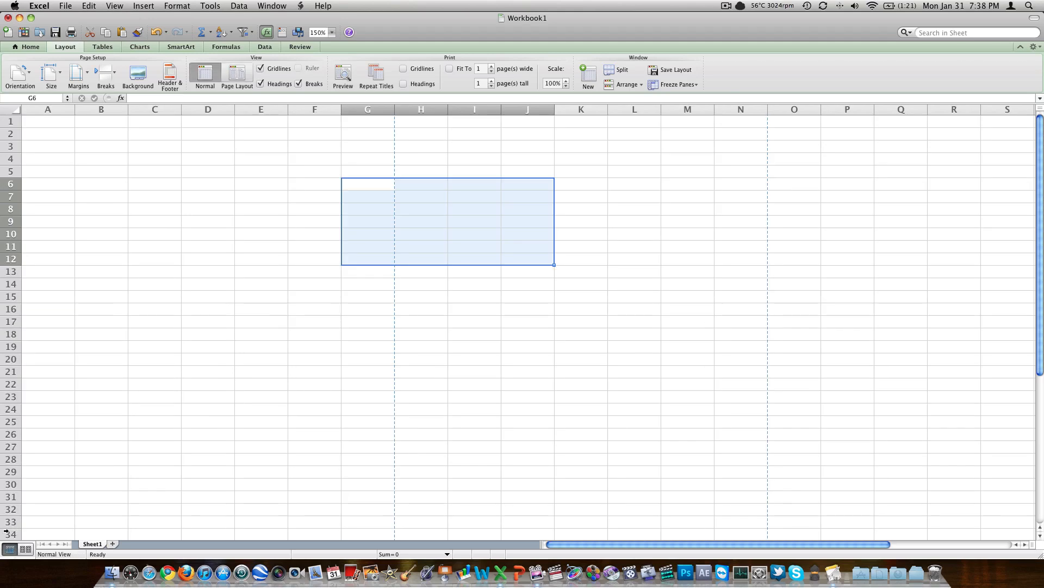
{"action": "mouse_move", "coordinate": [123, 432]}
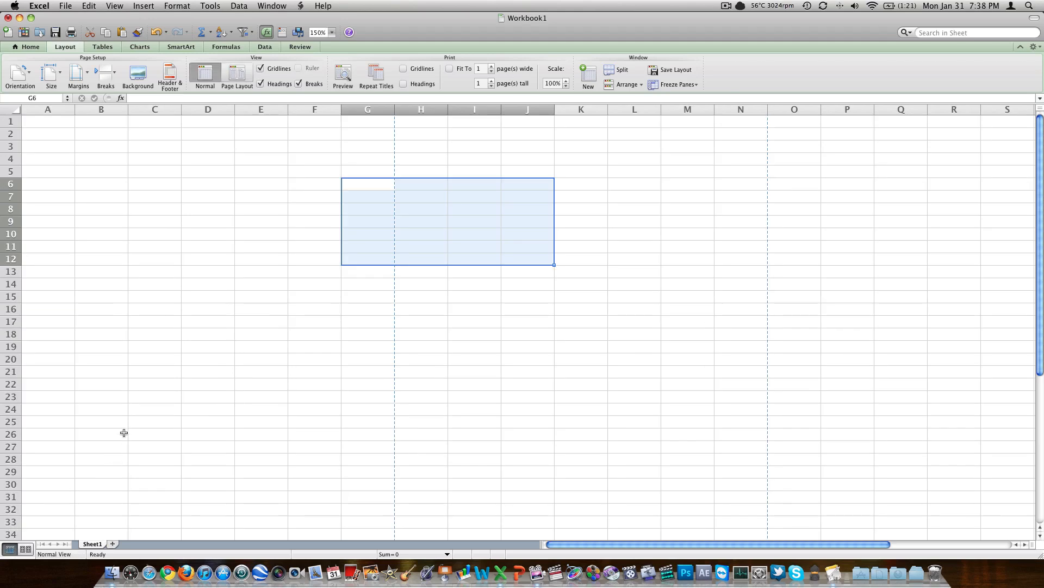
{"action": "mouse_move", "coordinate": [206, 251]}
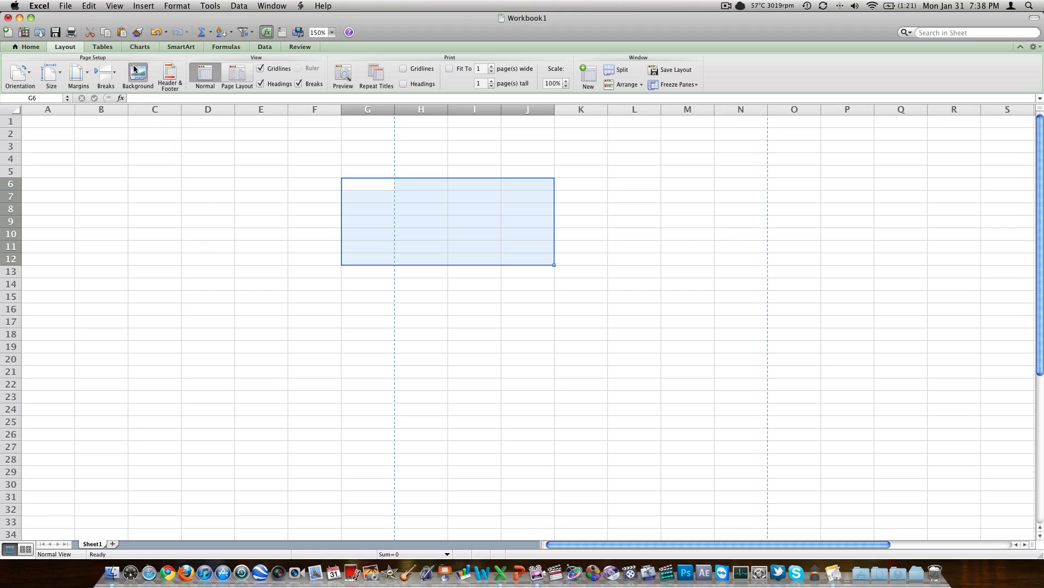
{"action": "mouse_move", "coordinate": [597, 307]}
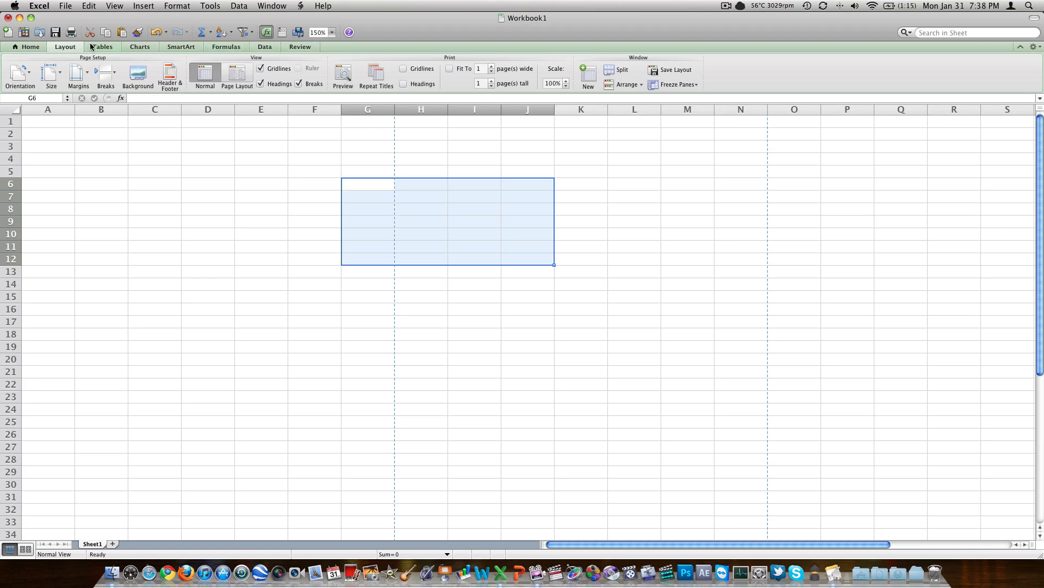
- Insert a one-column table with header Column1 near G8 and deselect it
{"action": "left_click", "coordinate": [101, 47]}
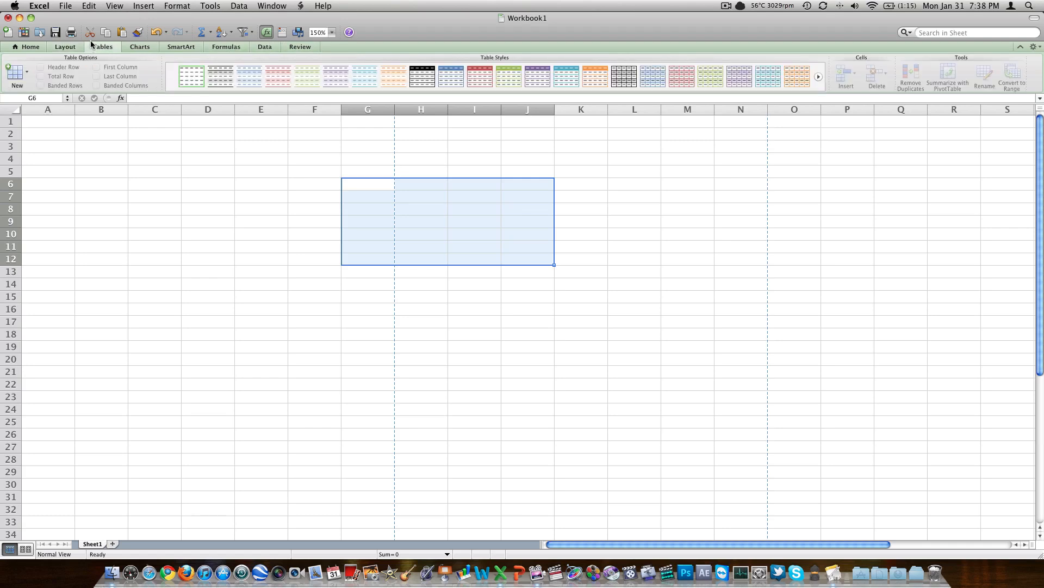
{"action": "left_click", "coordinate": [17, 73]}
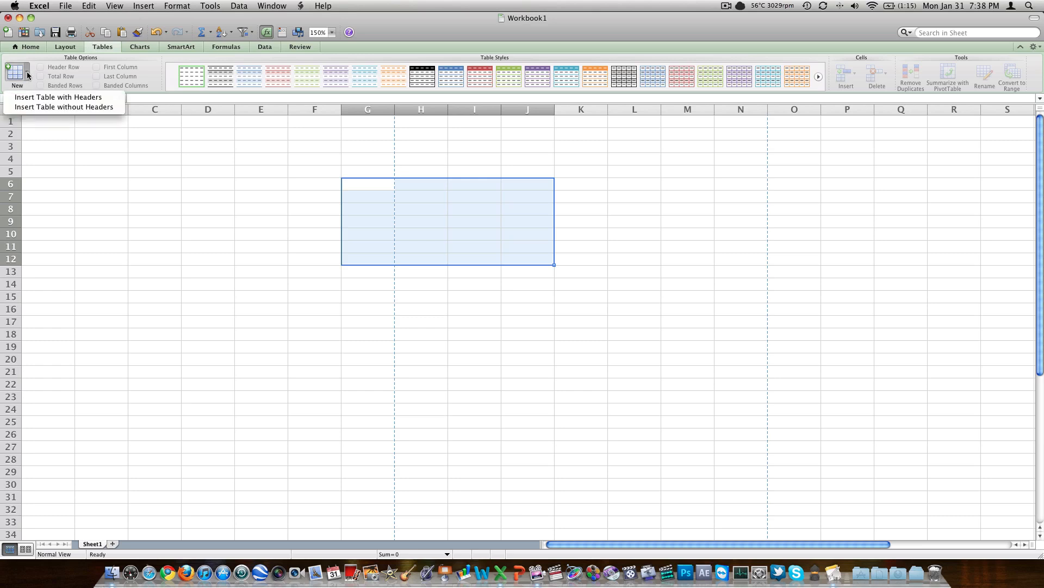
{"action": "mouse_move", "coordinate": [216, 90]}
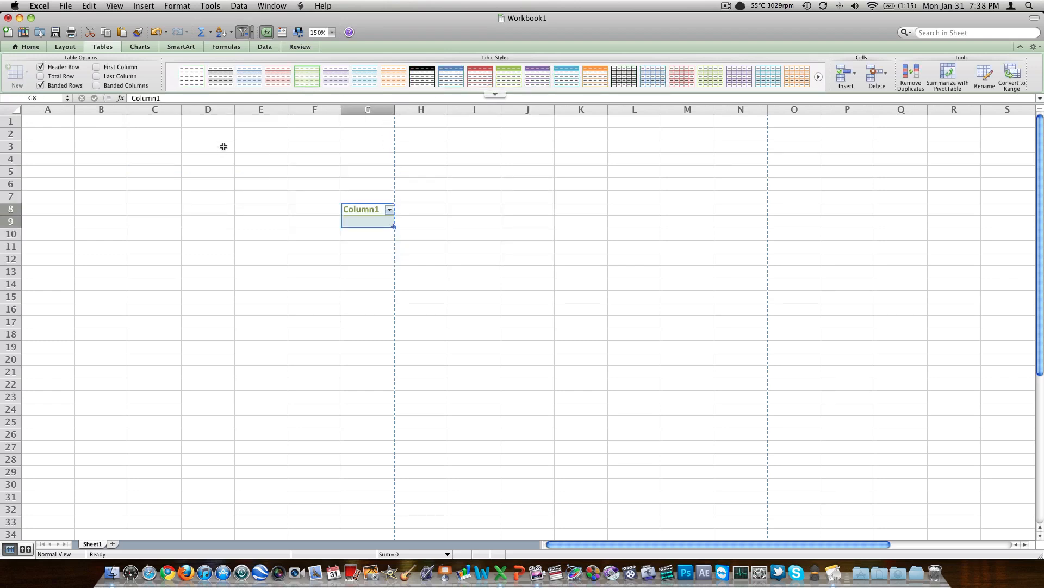
{"action": "left_click", "coordinate": [367, 221]}
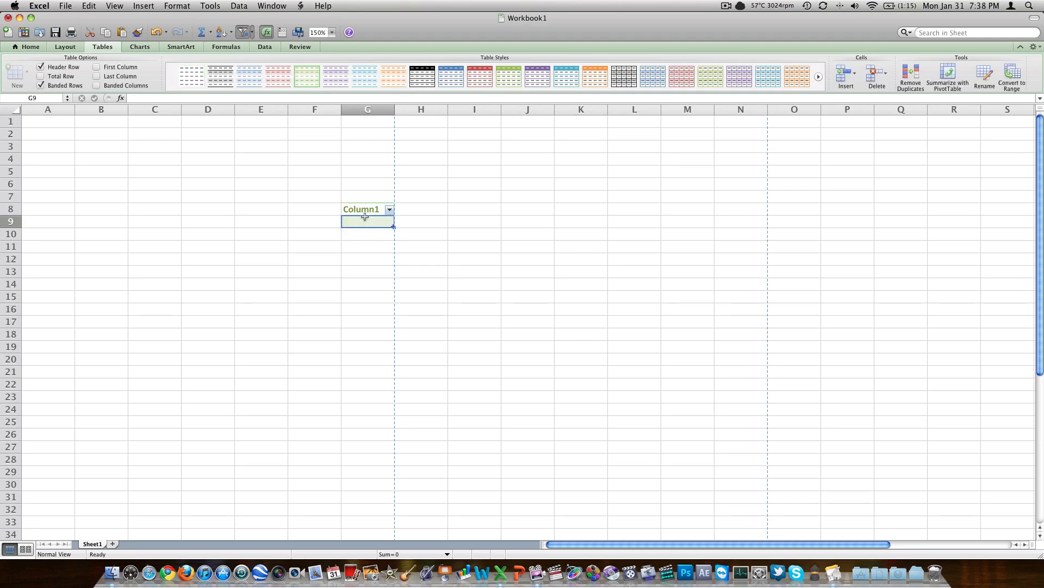
{"action": "left_click", "coordinate": [361, 209]}
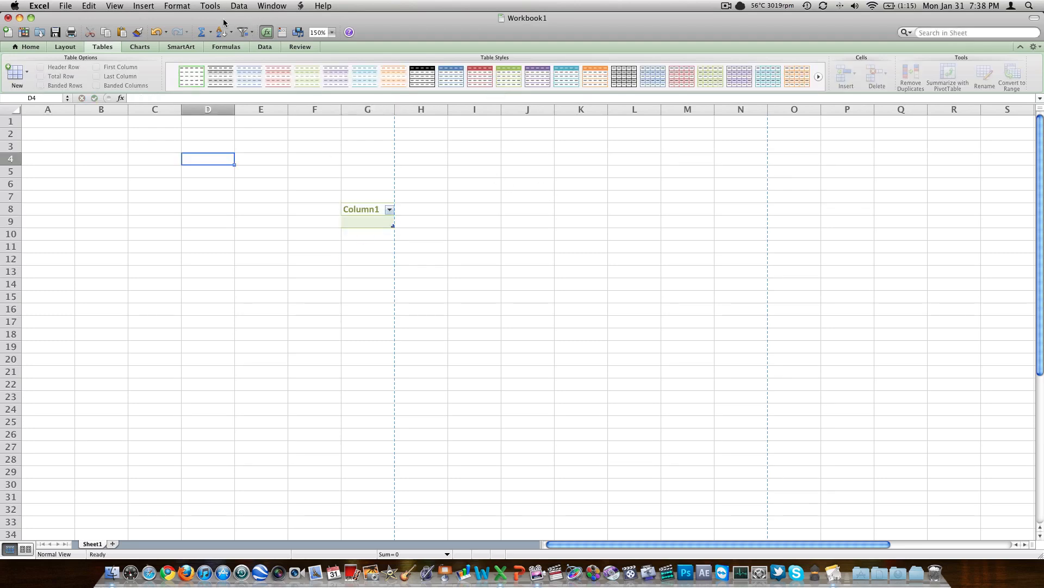
- Insert an empty chart from the Charts ribbon and drag it to the upper left
{"action": "left_click", "coordinate": [139, 47]}
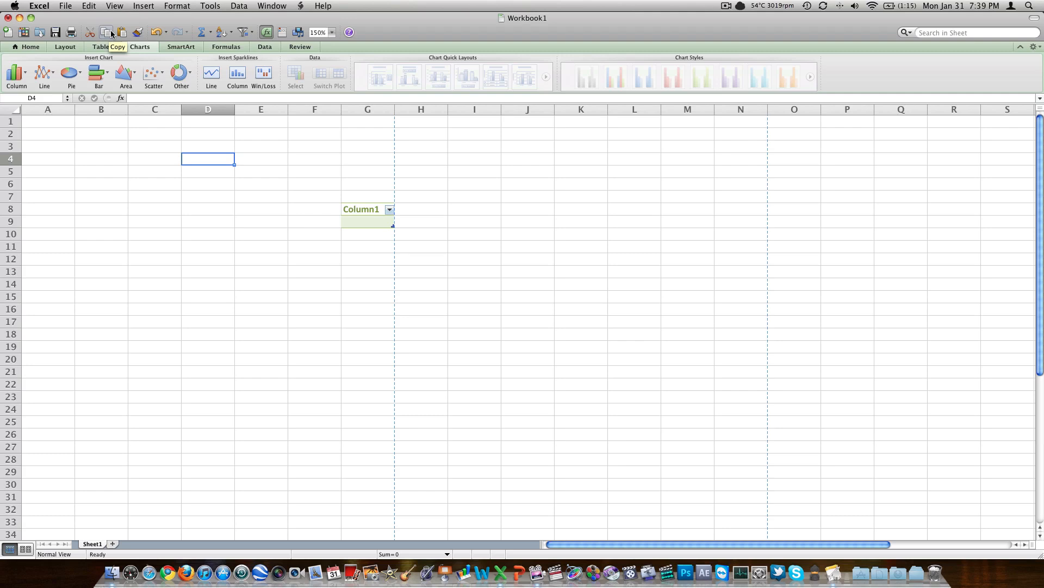
{"action": "left_click", "coordinate": [71, 73]}
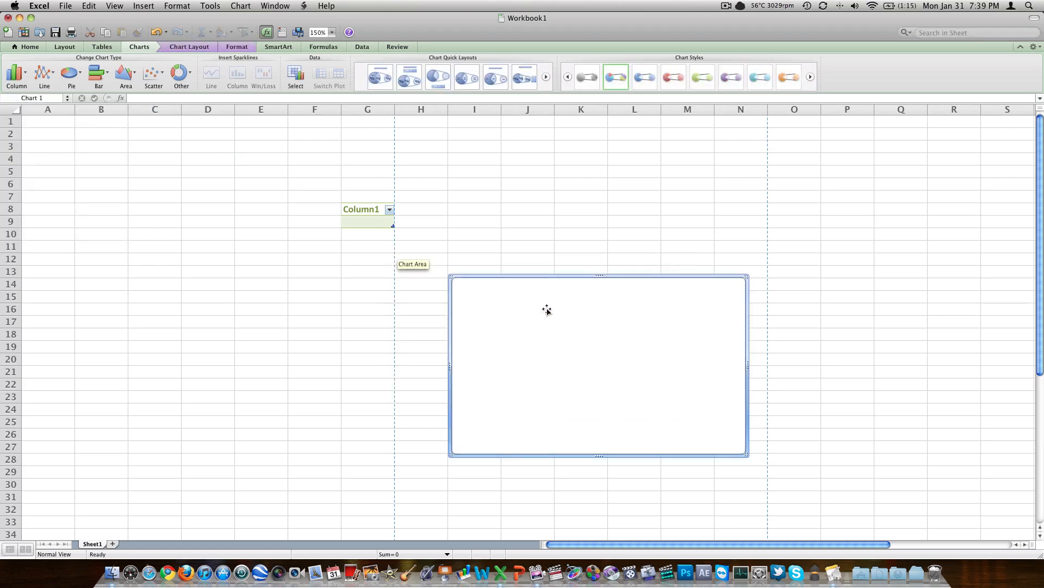
{"action": "left_click_drag", "start_coordinate": [547, 310], "coordinate": [180, 197]}
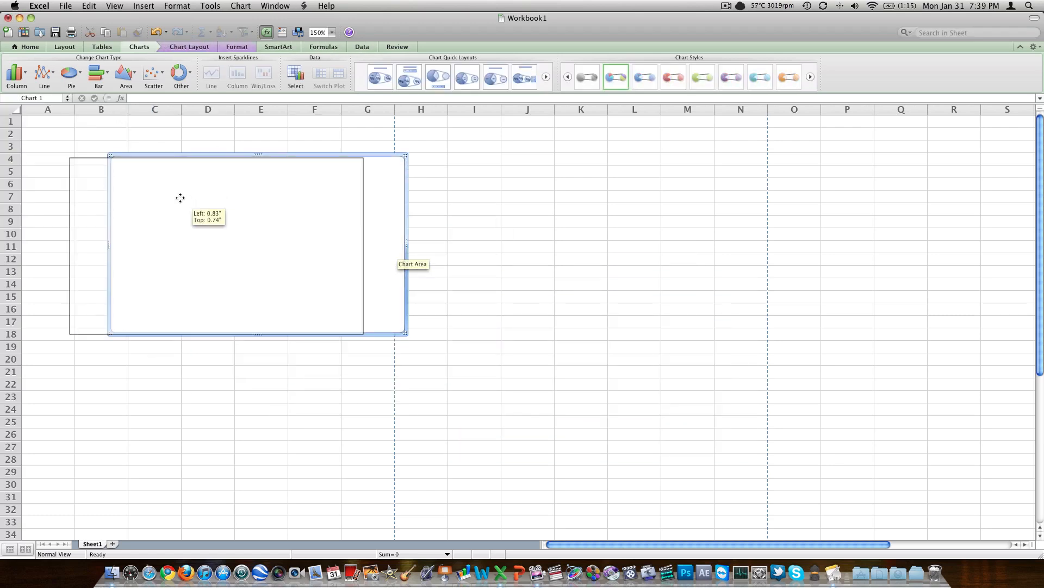
- Visit the chart Format and Chart Layout ribbons, remove the chart, and show the SmartArt choices
{"action": "left_click", "coordinate": [236, 47]}
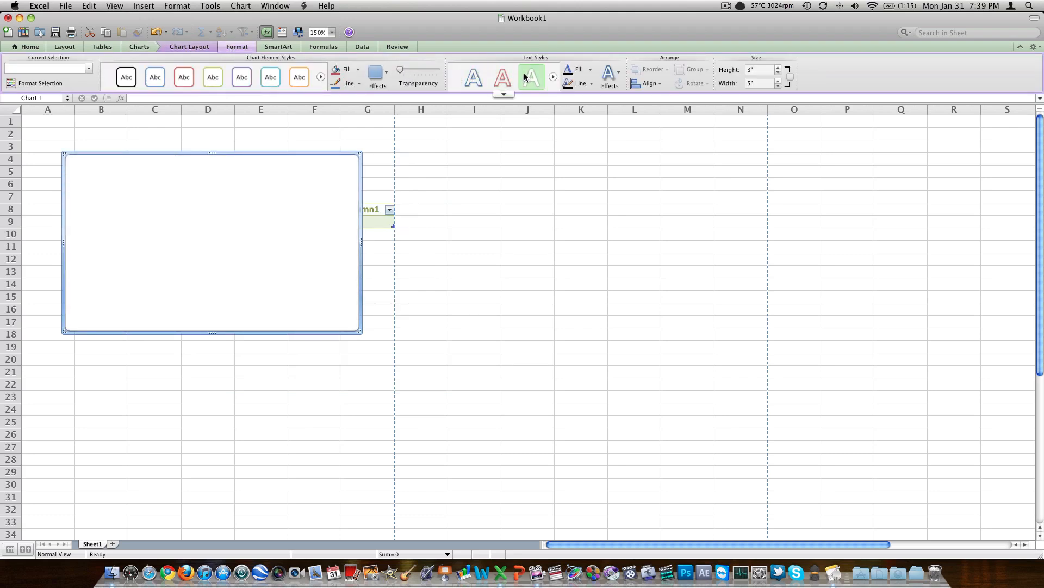
{"action": "left_click", "coordinate": [377, 75]}
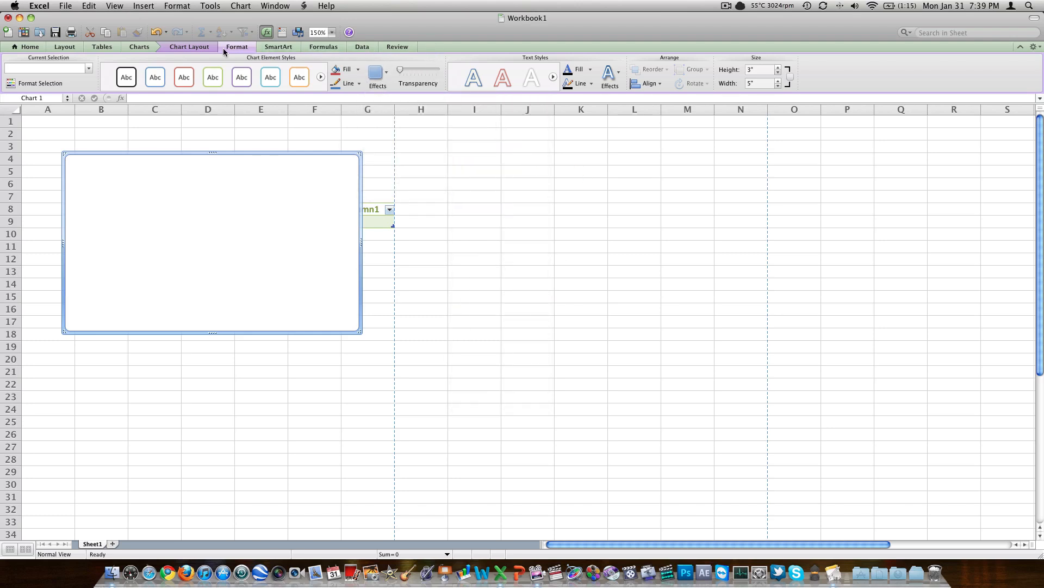
{"action": "left_click", "coordinate": [190, 46]}
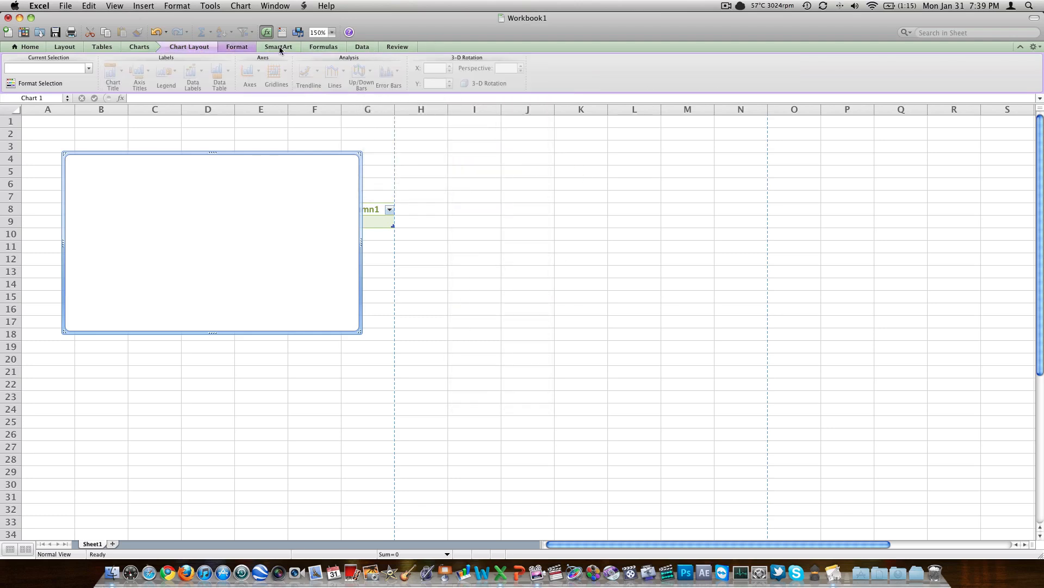
{"action": "left_click", "coordinate": [277, 47]}
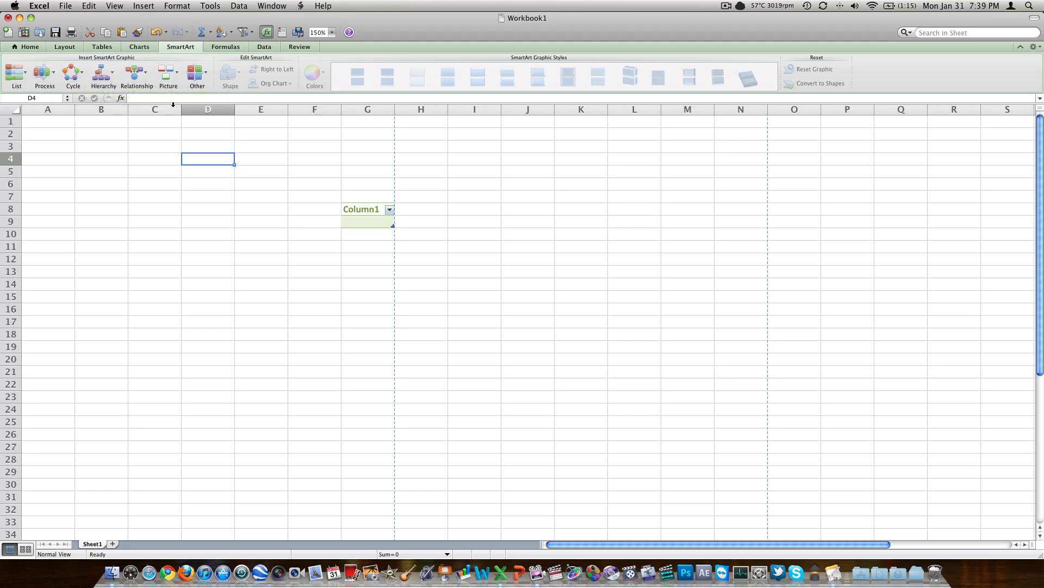
- Insert a Process SmartArt diagram with placeholder text, remove it, and return to Home
{"action": "left_click", "coordinate": [43, 75]}
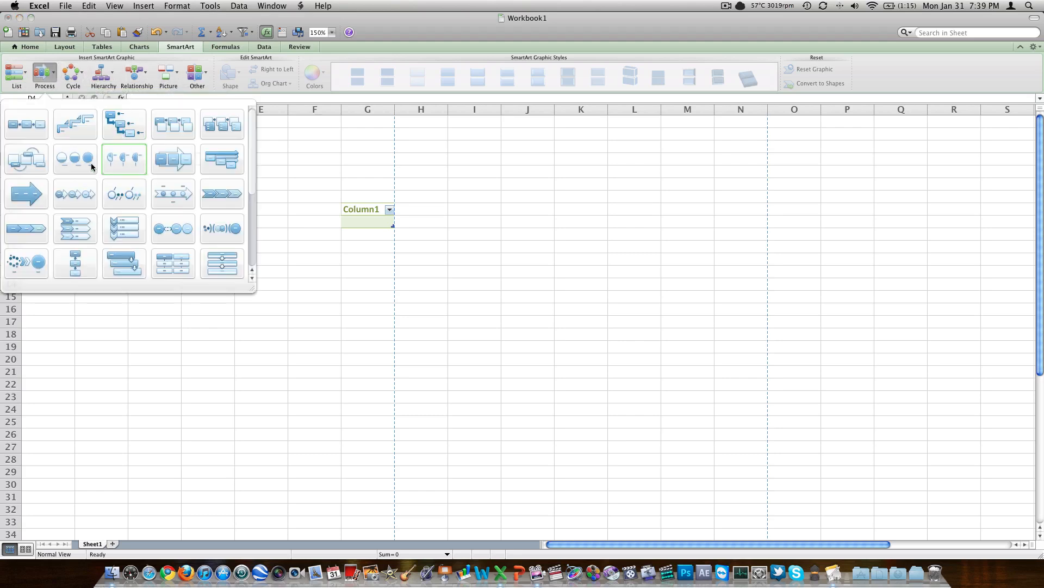
{"action": "left_click", "coordinate": [123, 159]}
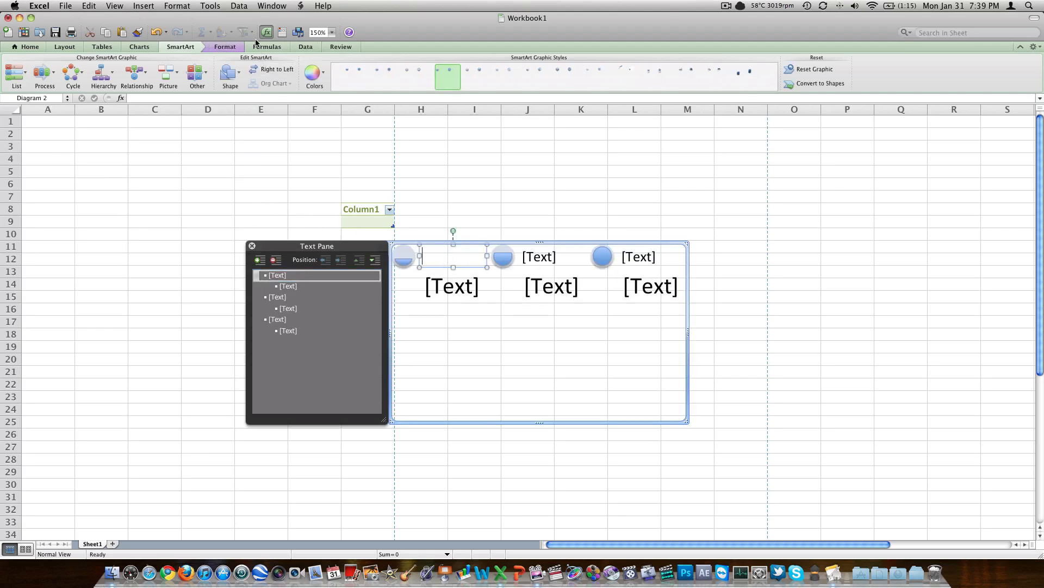
{"action": "left_click", "coordinate": [224, 47]}
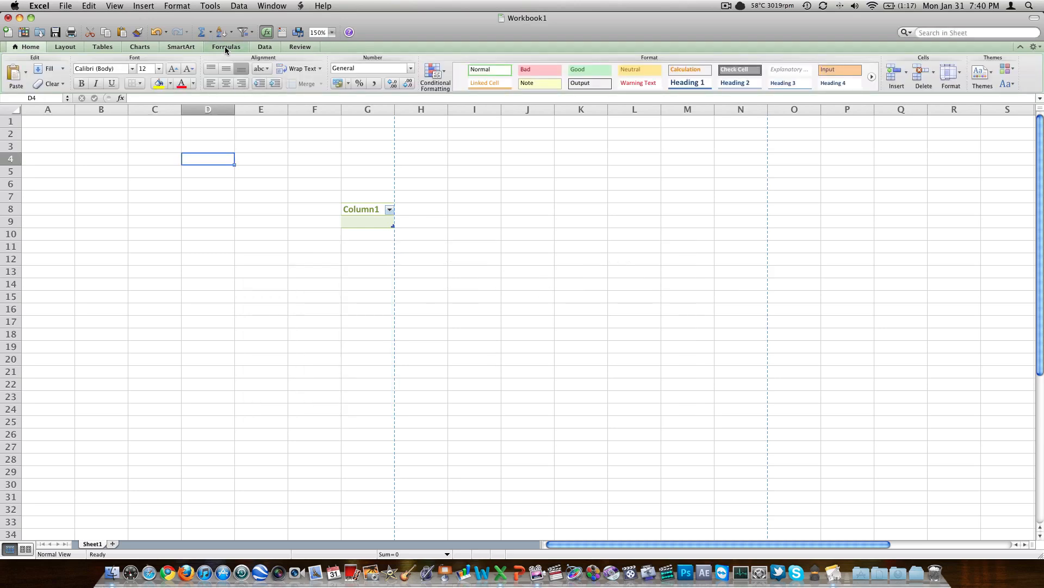
{"action": "left_click", "coordinate": [226, 47]}
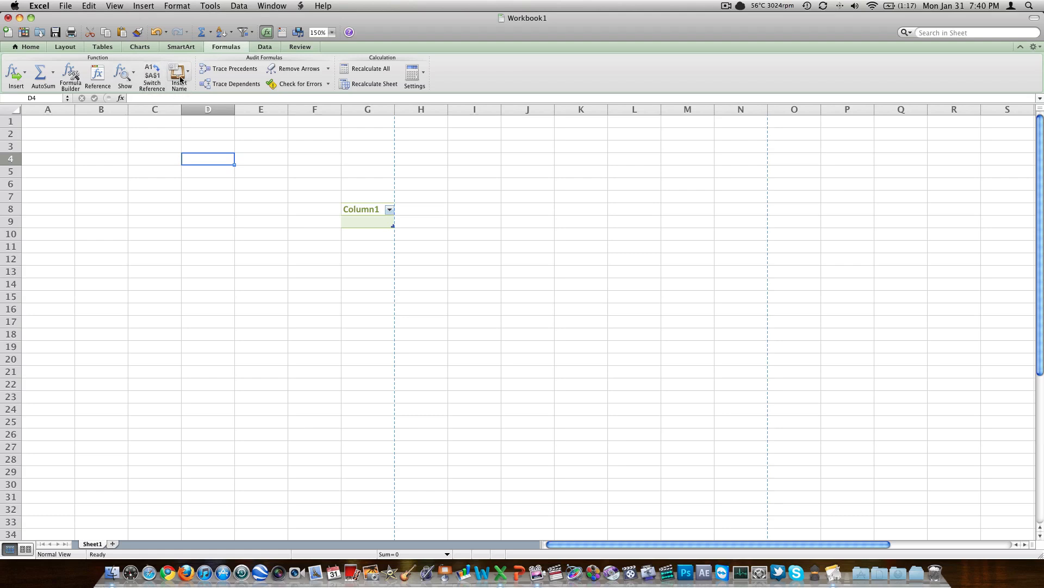
{"action": "mouse_move", "coordinate": [179, 76]}
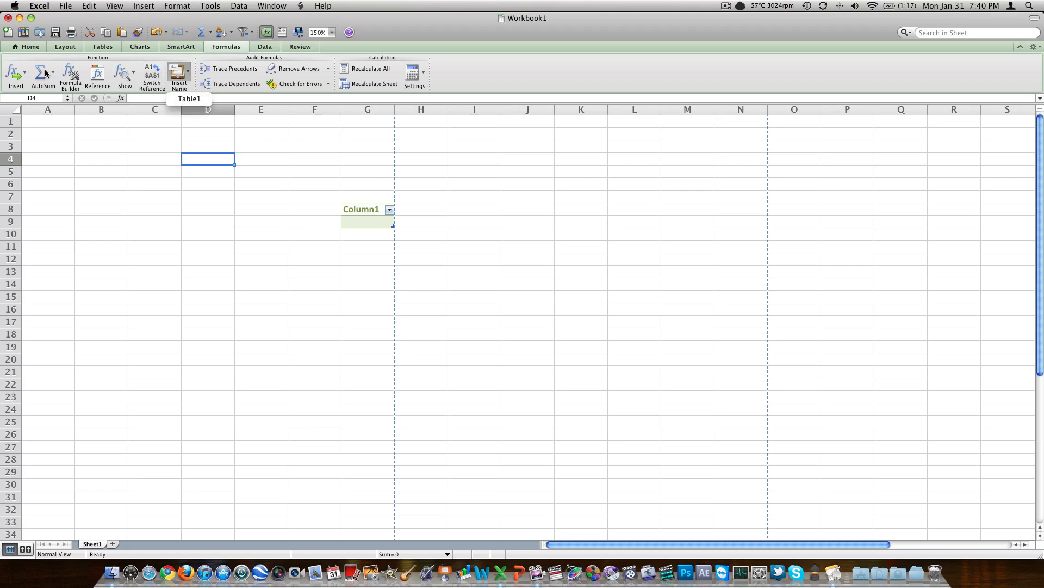
{"action": "left_click", "coordinate": [42, 73]}
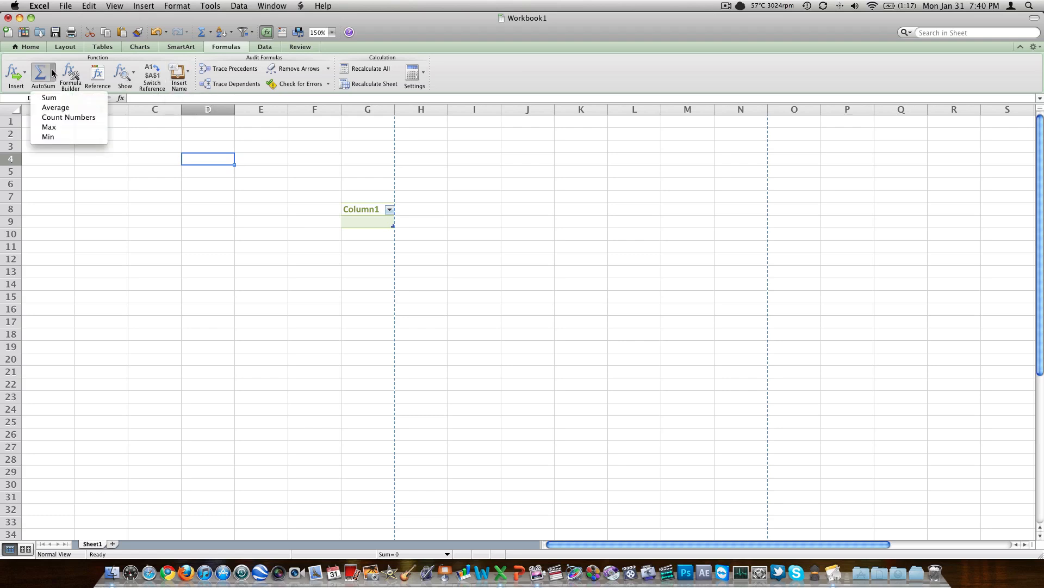
{"action": "mouse_move", "coordinate": [49, 127]}
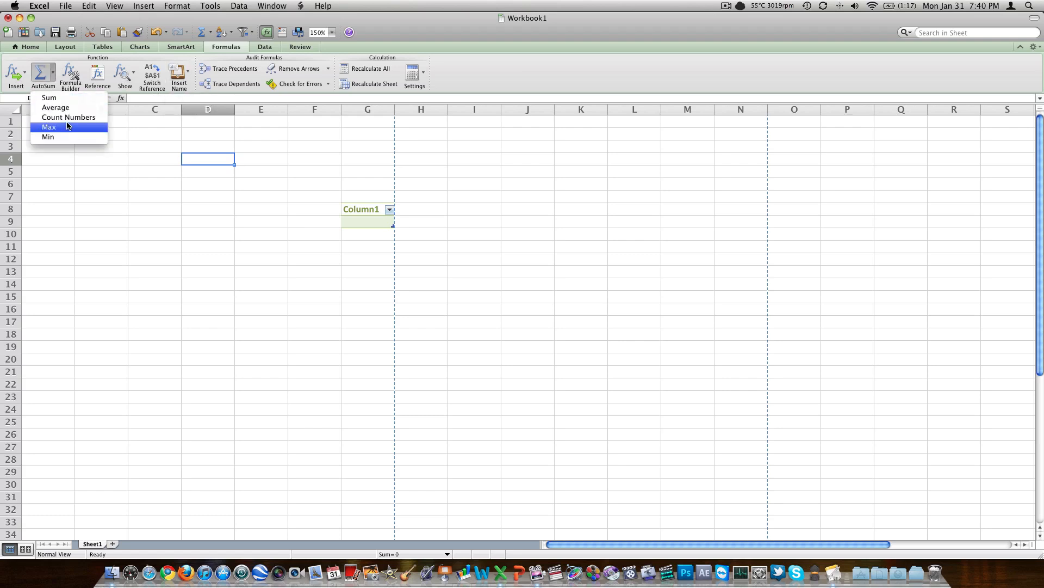
{"action": "mouse_move", "coordinate": [49, 97]}
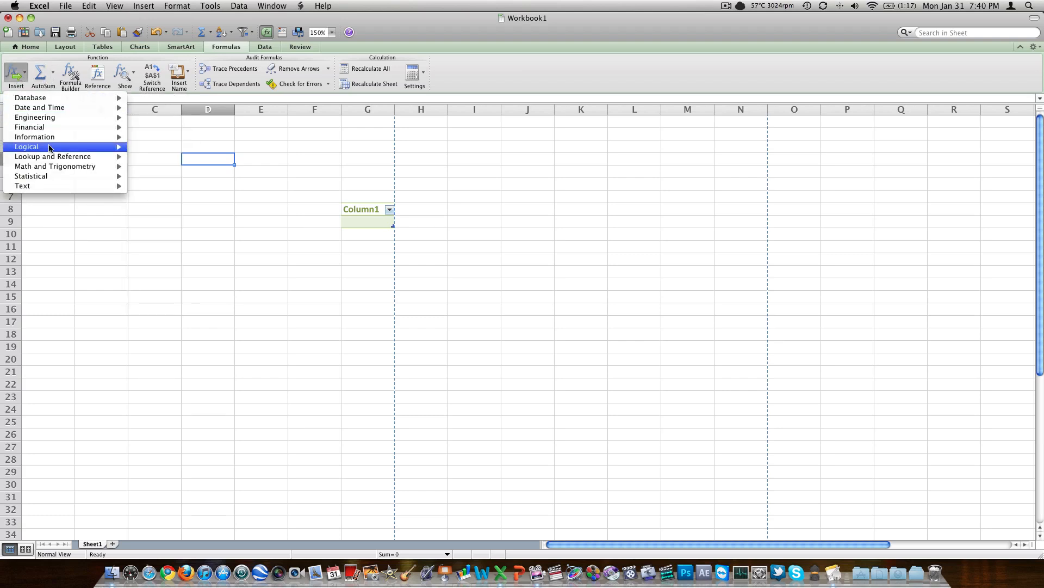
{"action": "mouse_move", "coordinate": [33, 137]}
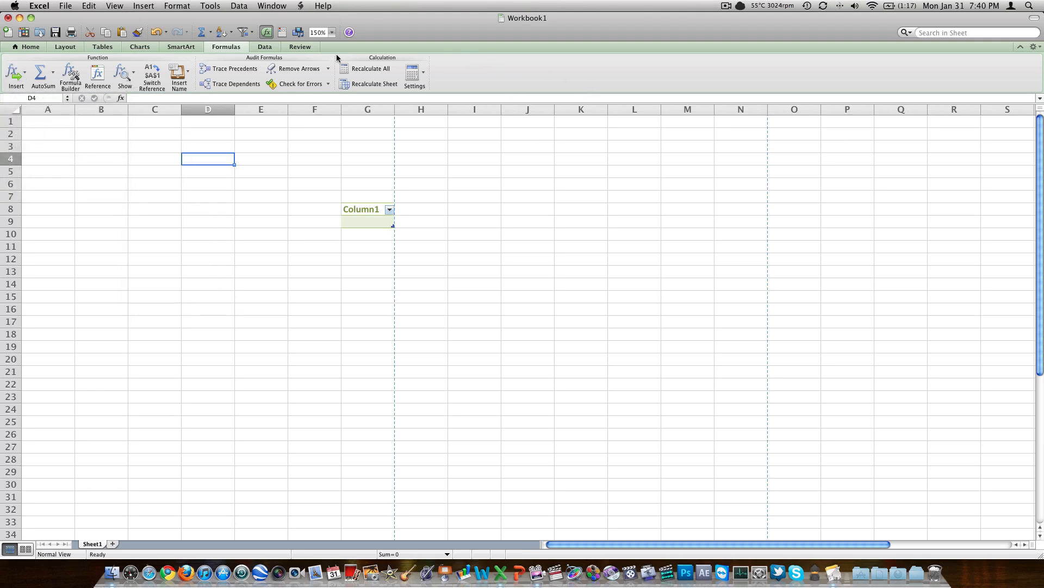
- Show the Data ribbon, then the Review ribbon with spelling, comments and sharing tools
{"action": "left_click", "coordinate": [265, 47]}
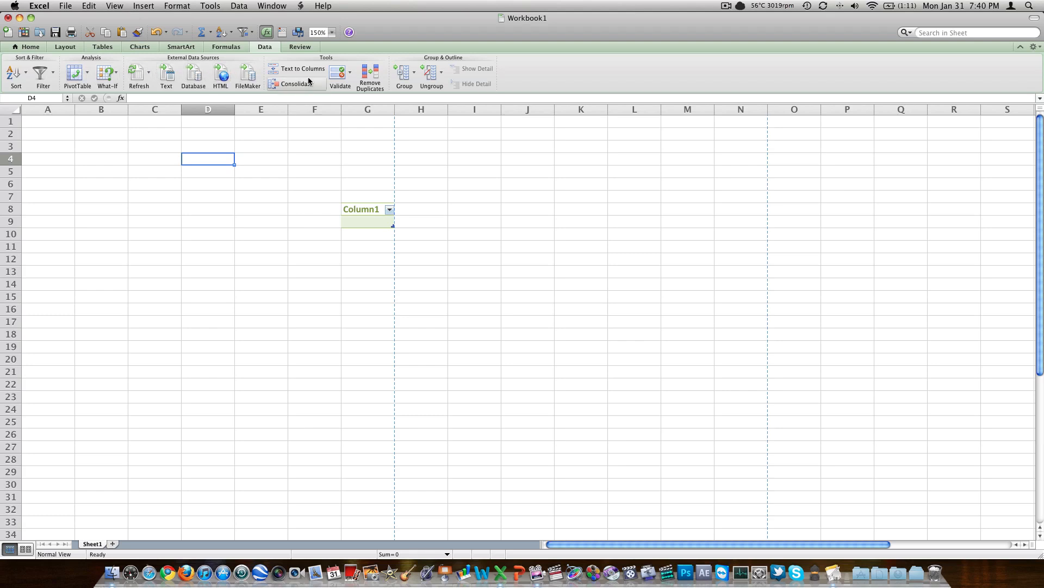
{"action": "left_click", "coordinate": [301, 47]}
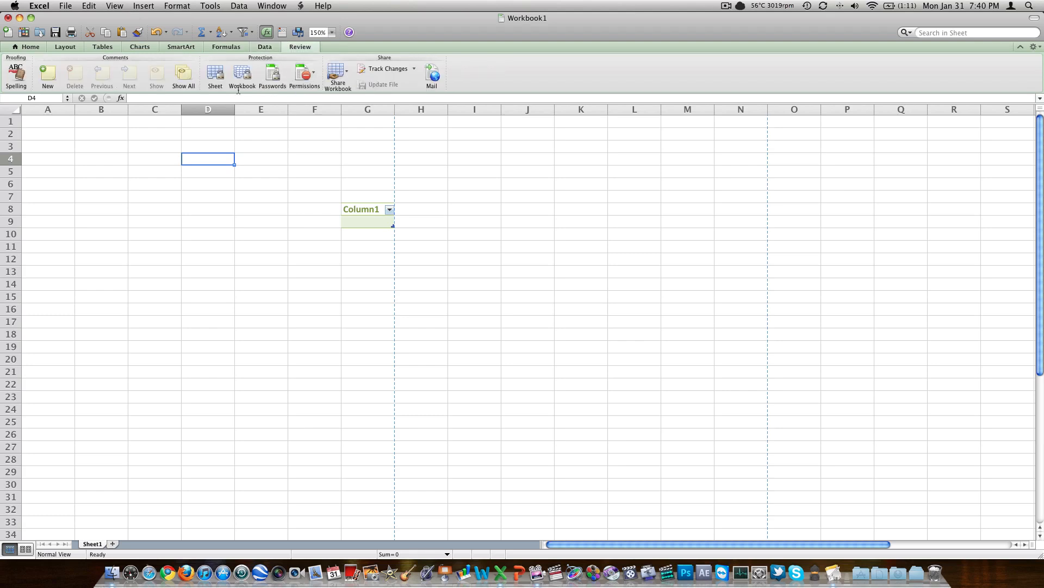
{"action": "mouse_move", "coordinate": [15, 73]}
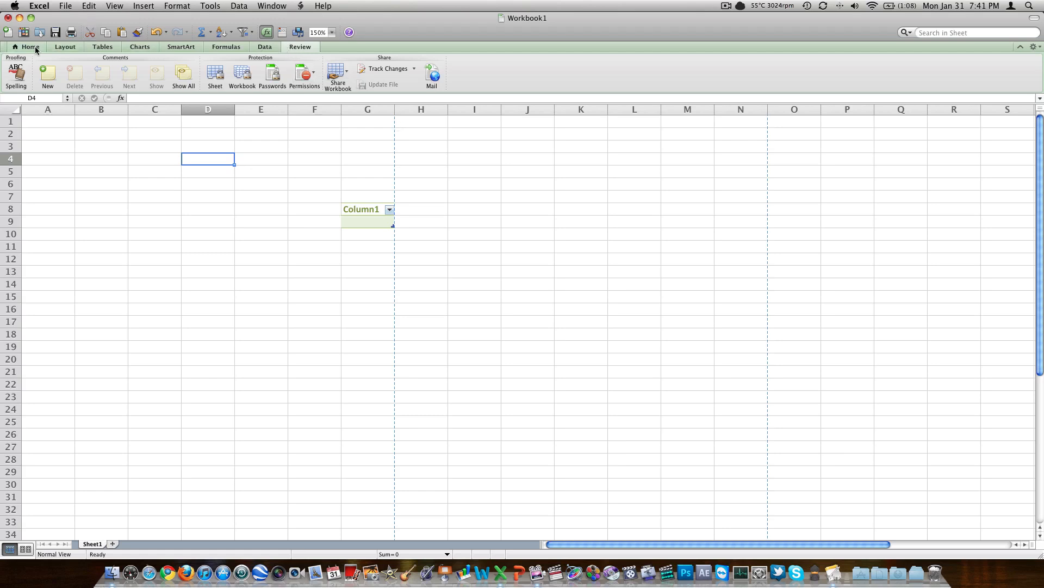
- Return to Home and set the zoom to 100% after trying 75%
{"action": "left_click", "coordinate": [31, 46]}
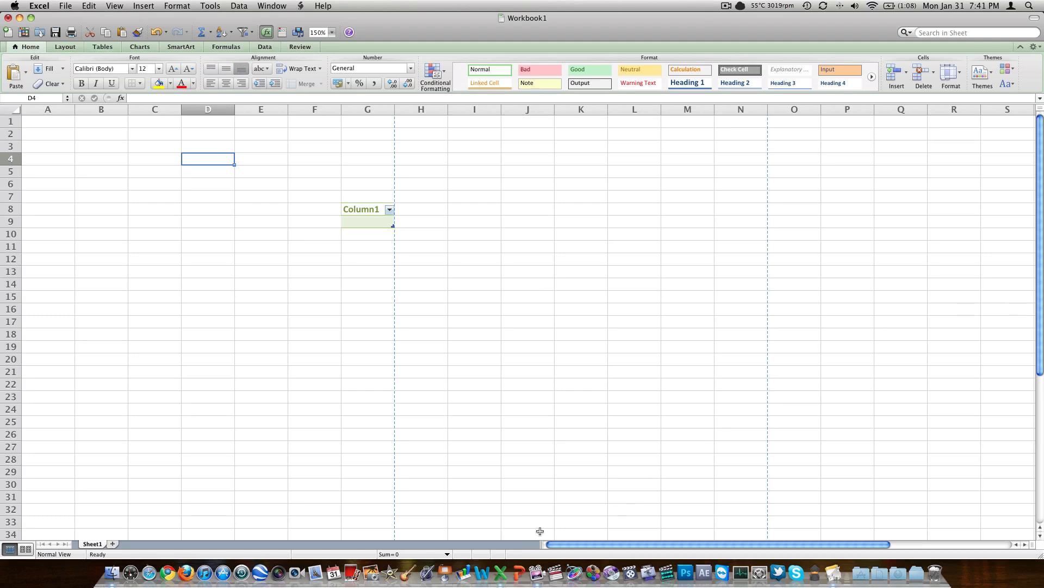
{"action": "left_click", "coordinate": [331, 32]}
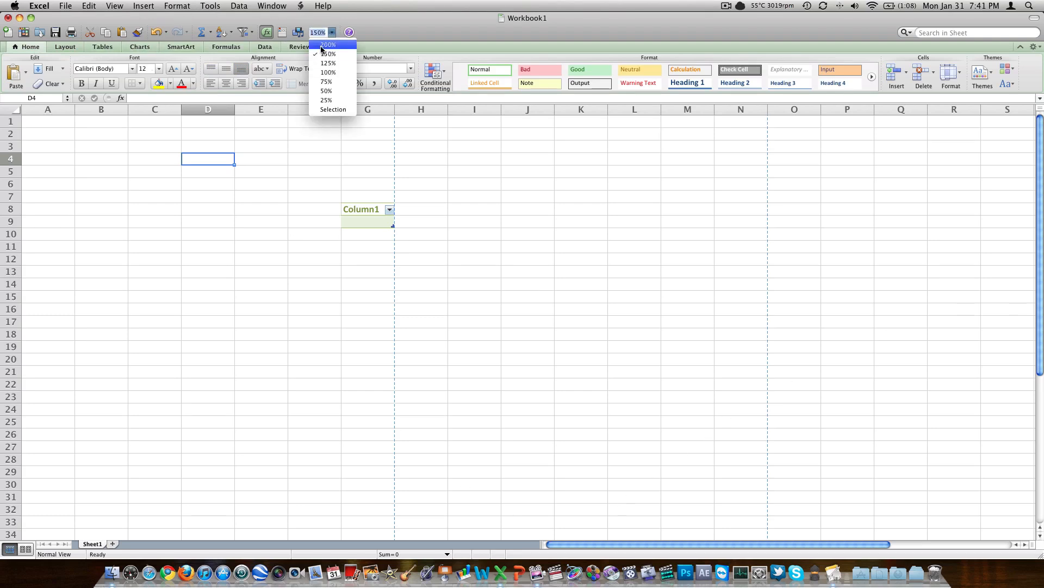
{"action": "left_click", "coordinate": [325, 82]}
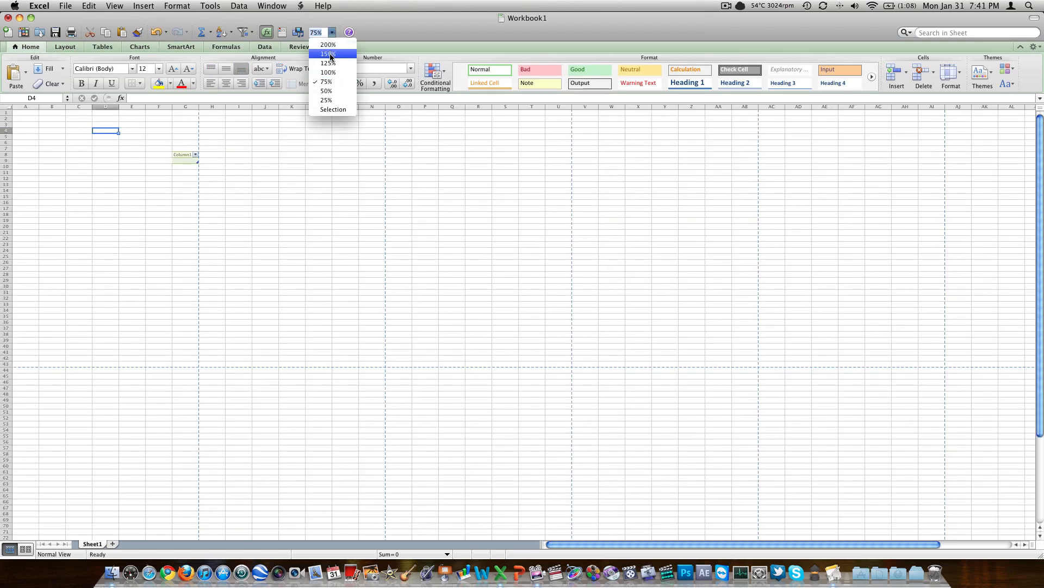
{"action": "left_click", "coordinate": [326, 72]}
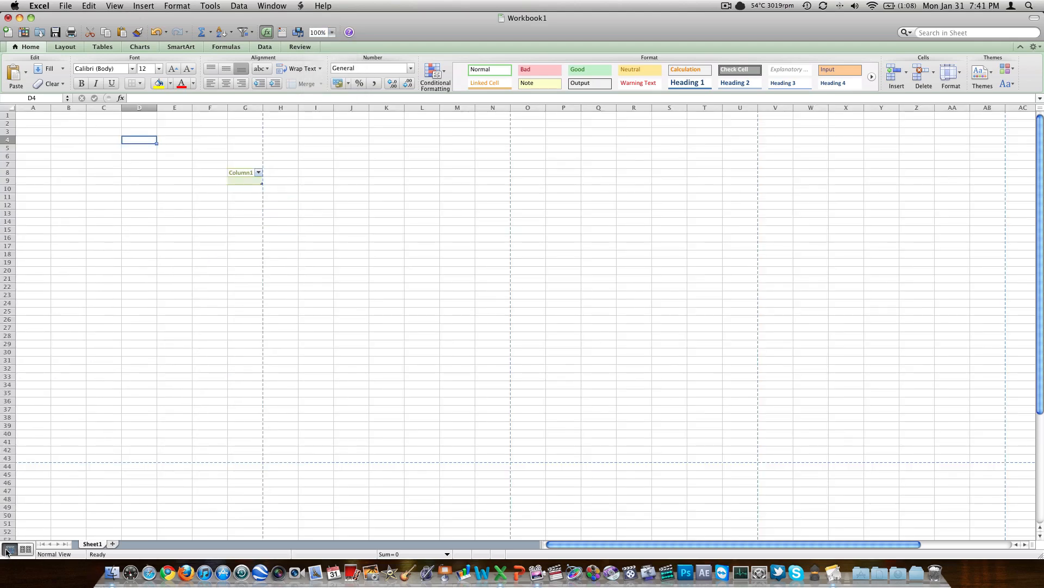
- Browse the Insert, View, Tools, Data and Window menus, ending on the File menu
{"action": "left_click", "coordinate": [143, 5]}
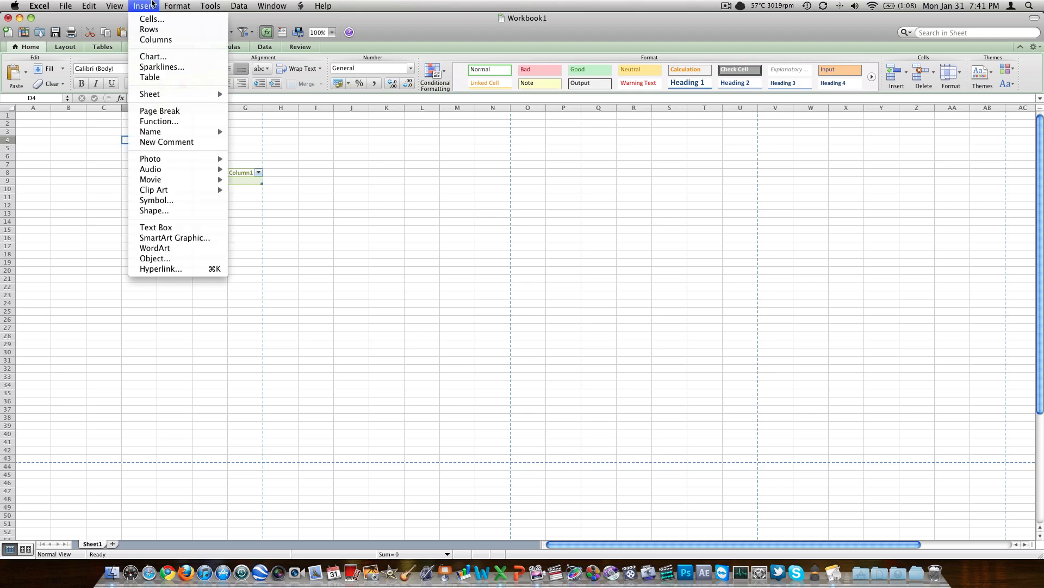
{"action": "left_click", "coordinate": [115, 5]}
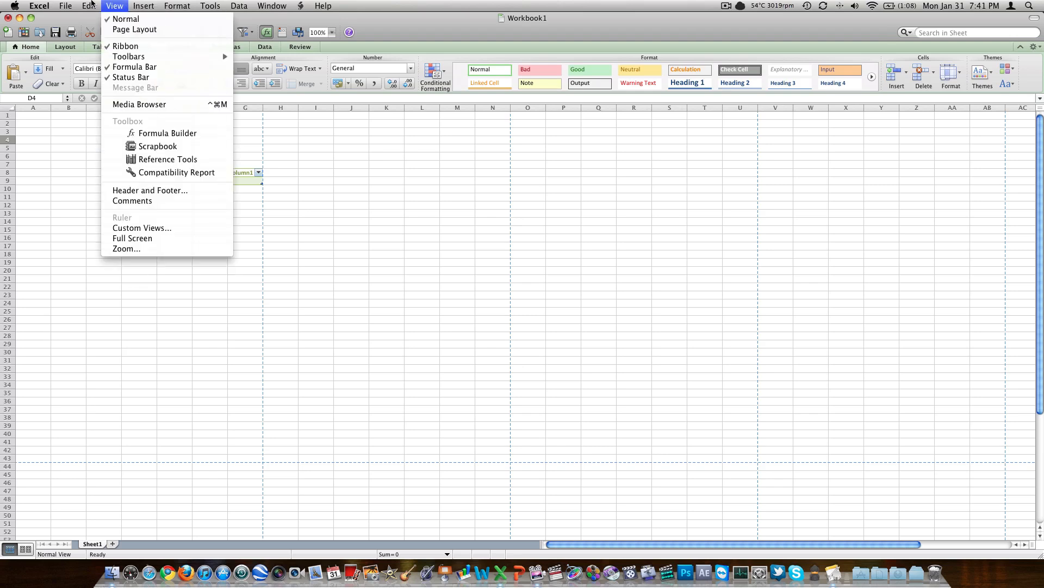
{"action": "left_click", "coordinate": [210, 6]}
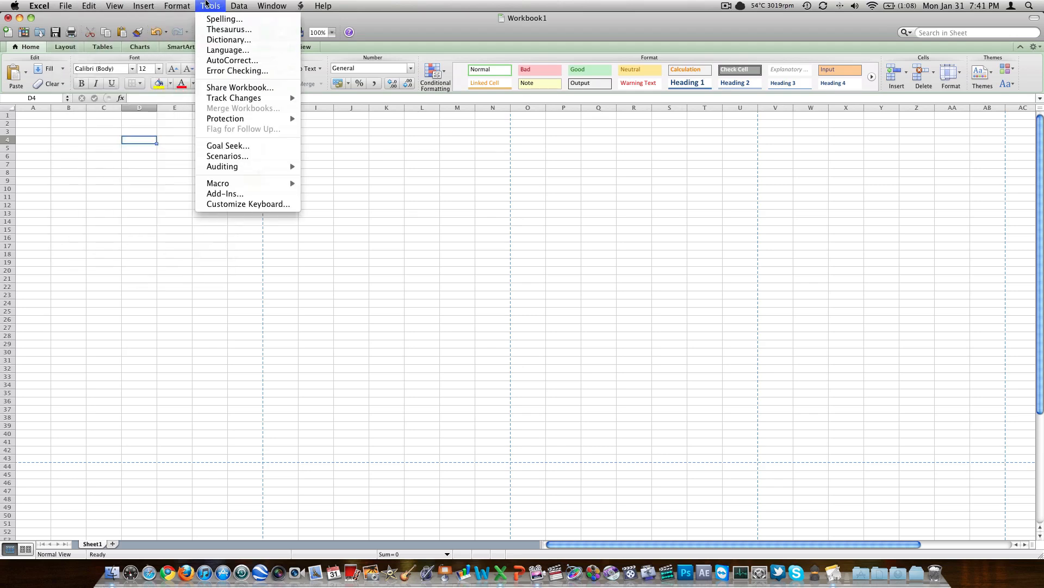
{"action": "mouse_move", "coordinate": [224, 19]}
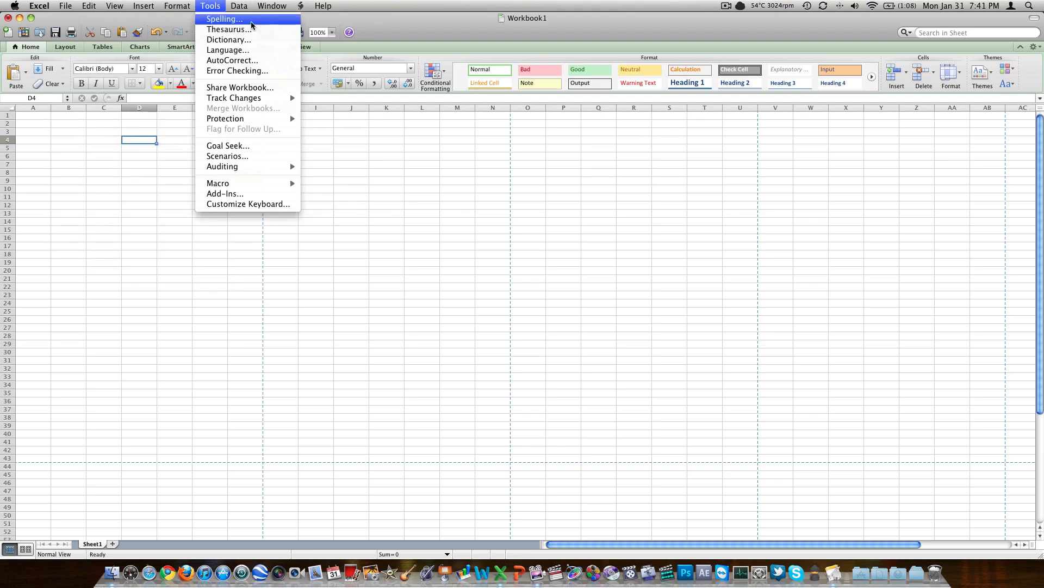
{"action": "left_click", "coordinate": [238, 6]}
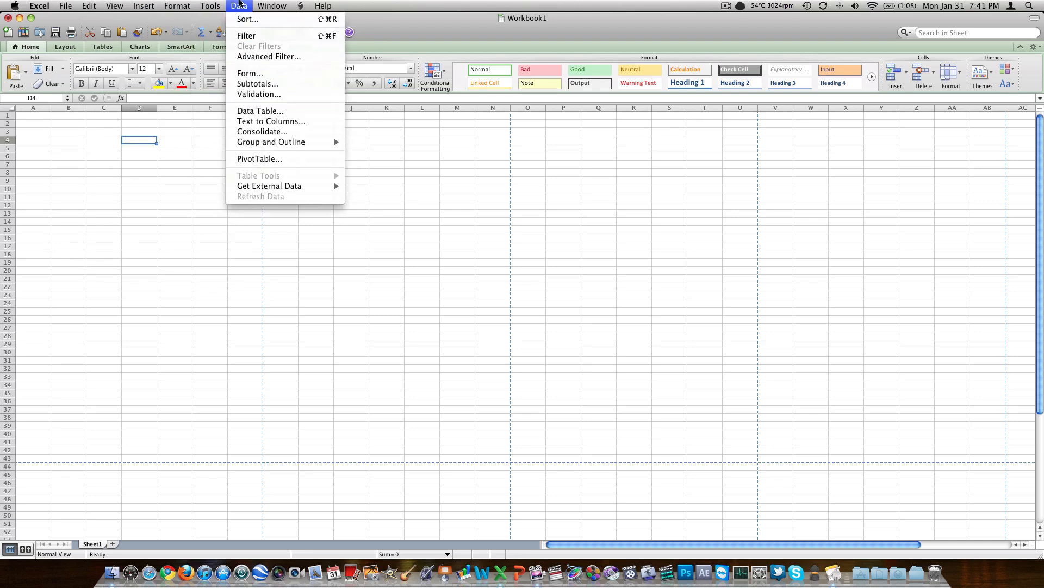
{"action": "left_click", "coordinate": [272, 6]}
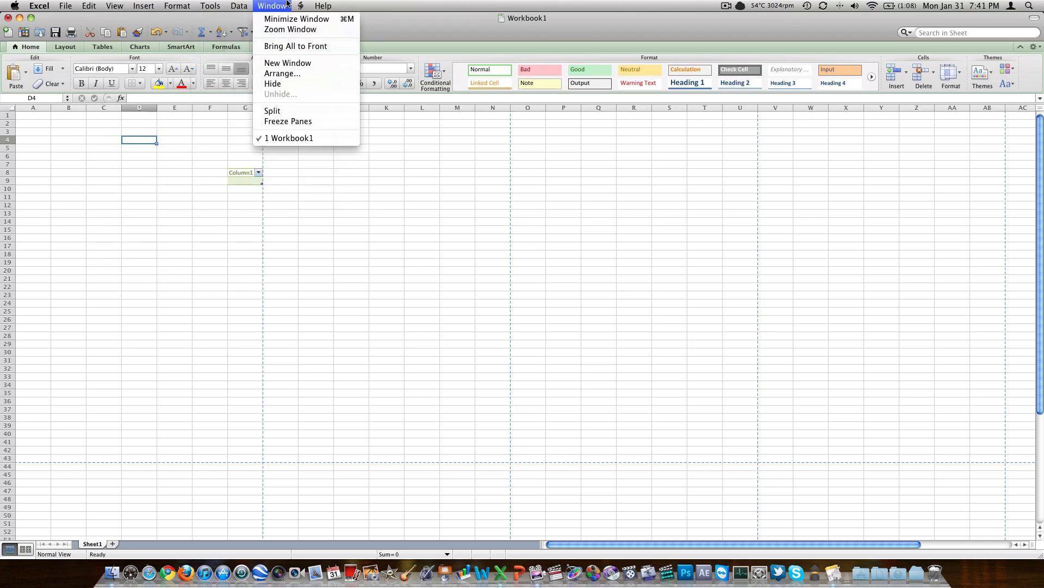
{"action": "left_click", "coordinate": [114, 6]}
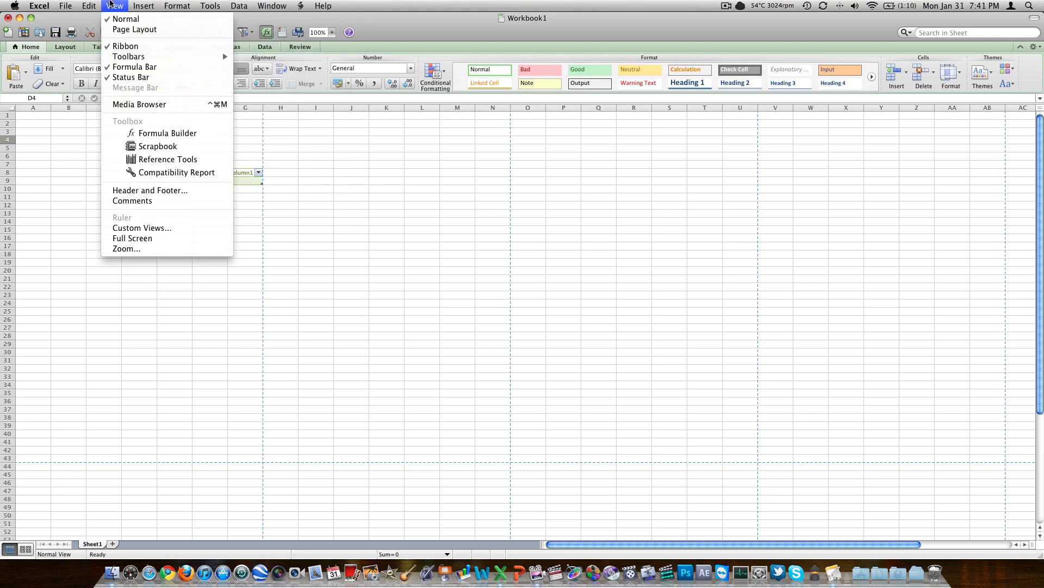
{"action": "left_click", "coordinate": [65, 5]}
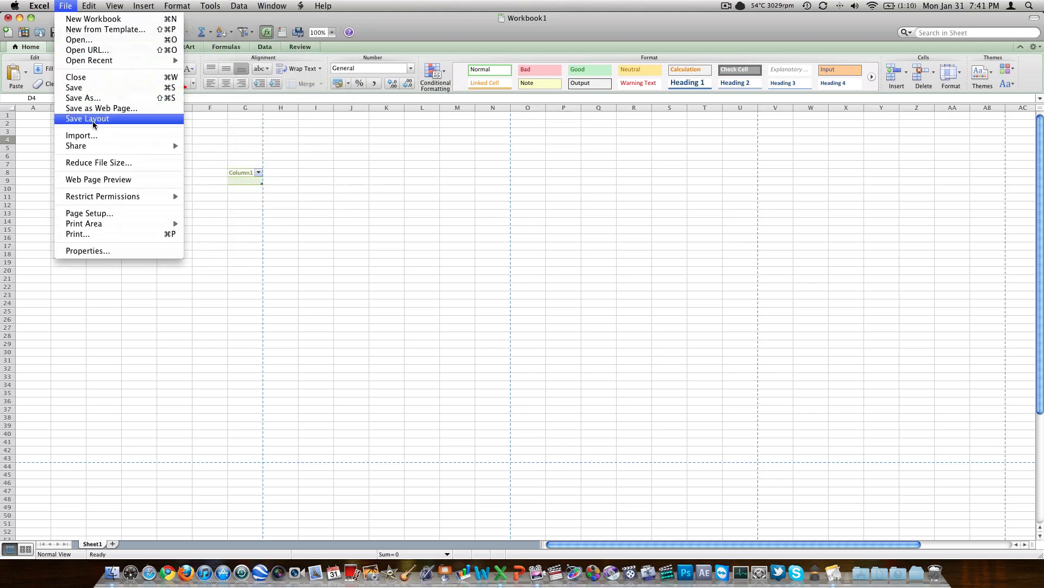
- Show Save As with its file-format list for Workbook1, then cancel saving
{"action": "left_click", "coordinate": [82, 98]}
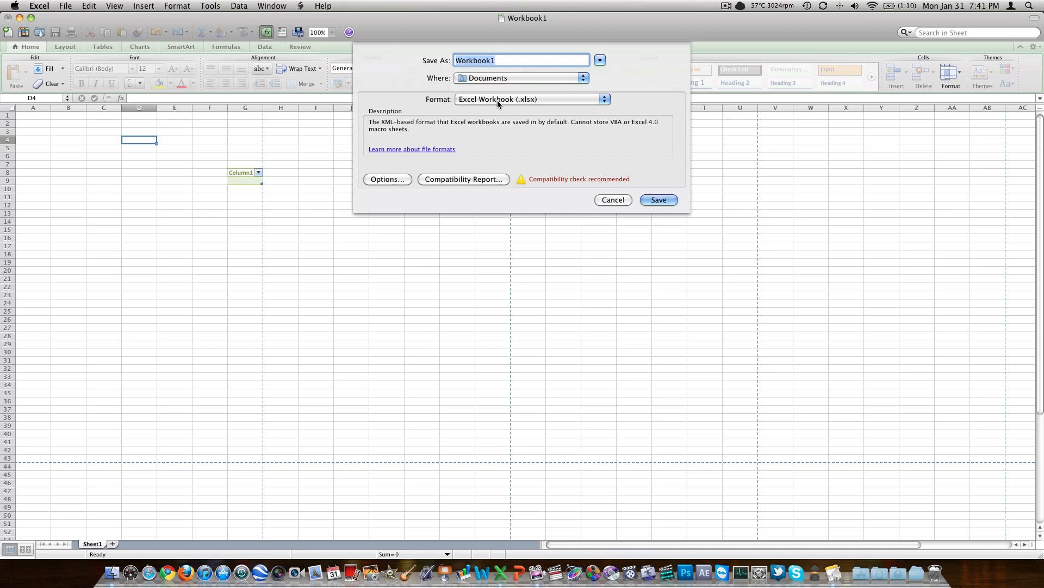
{"action": "left_click", "coordinate": [530, 99]}
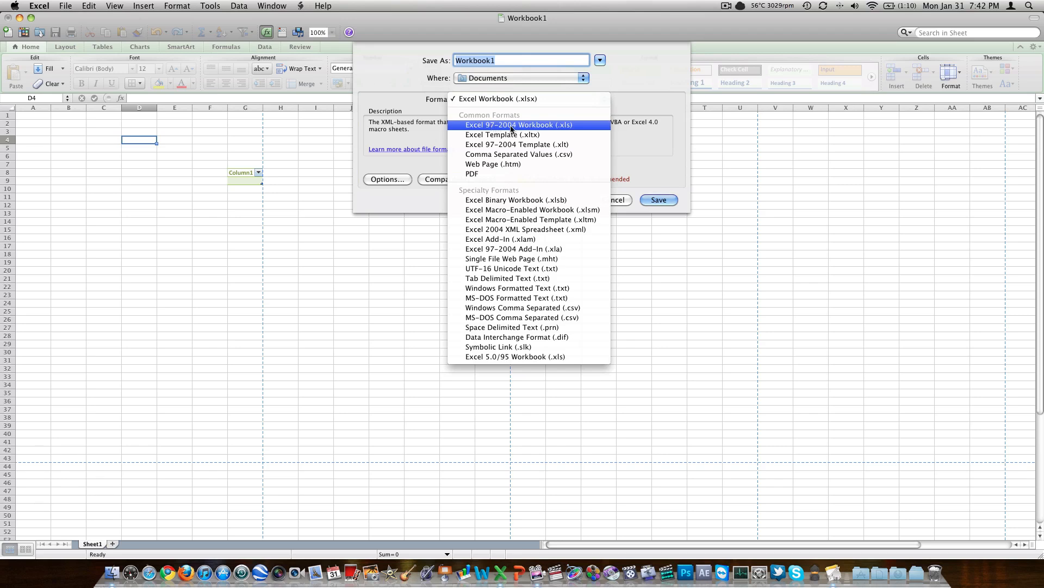
{"action": "mouse_move", "coordinate": [555, 129]}
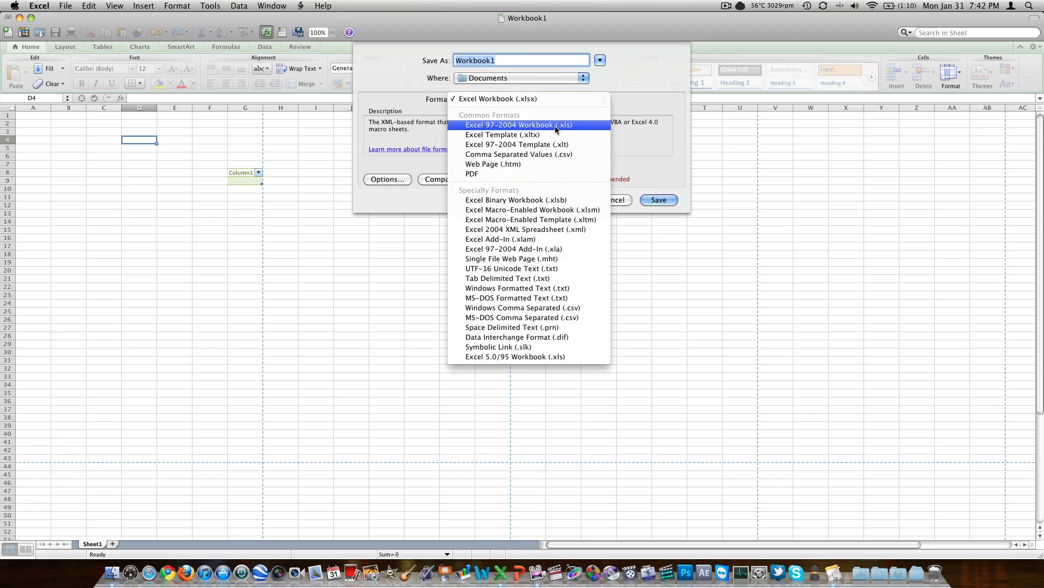
{"action": "mouse_move", "coordinate": [521, 133]}
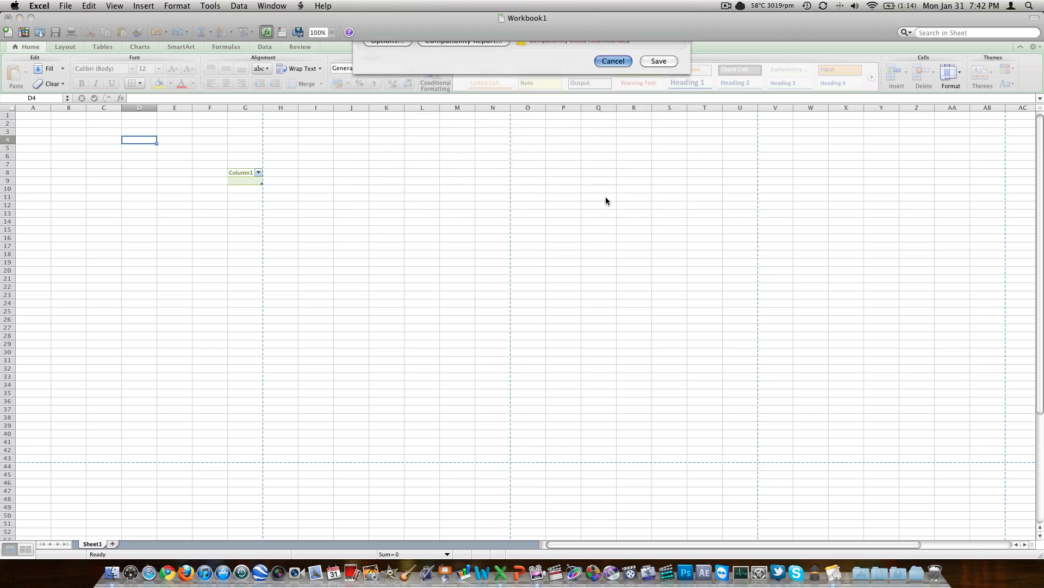
{"action": "left_click", "coordinate": [611, 61]}
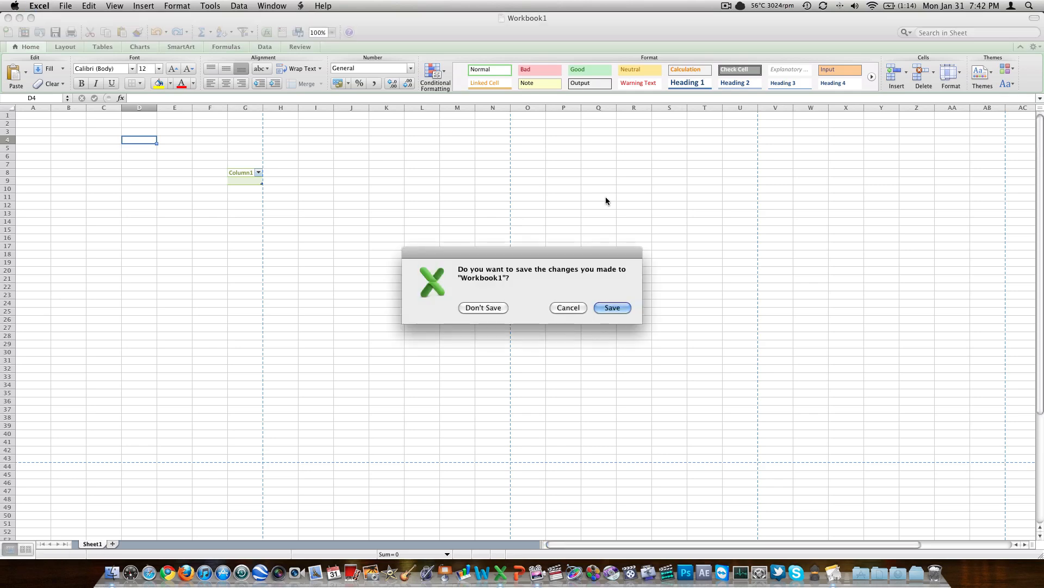
- Close the workbook without saving and load techinform.us from the Safari bookmarks bar
{"action": "left_click", "coordinate": [482, 306]}
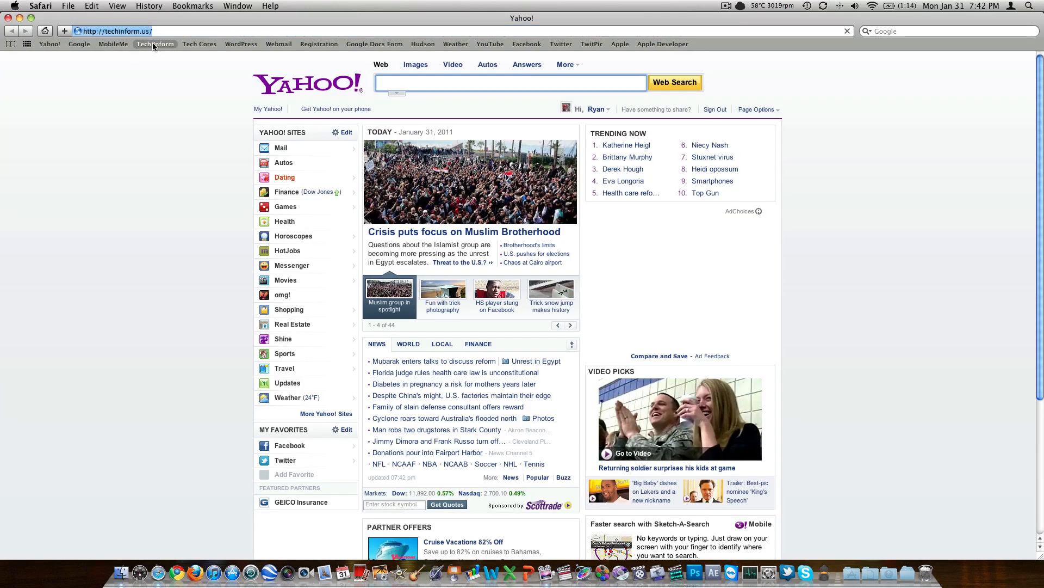
{"action": "left_click", "coordinate": [155, 44]}
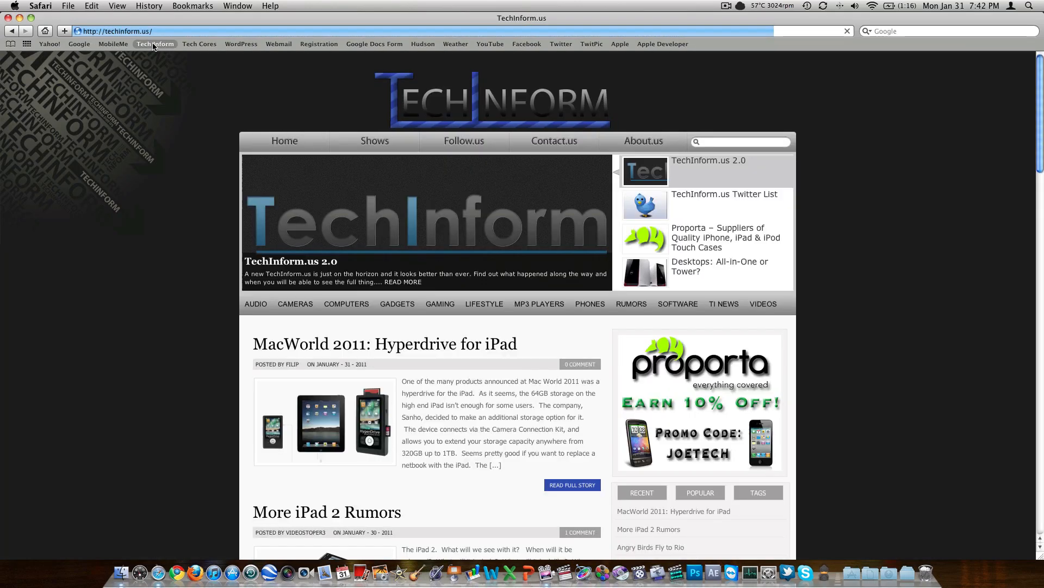